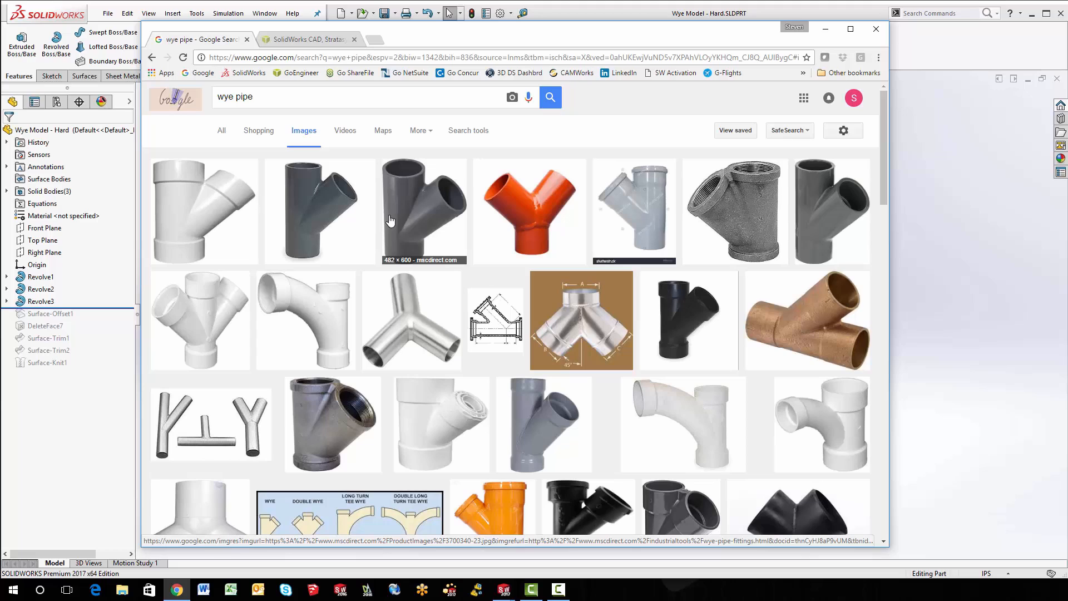
mouse_move(408, 212)
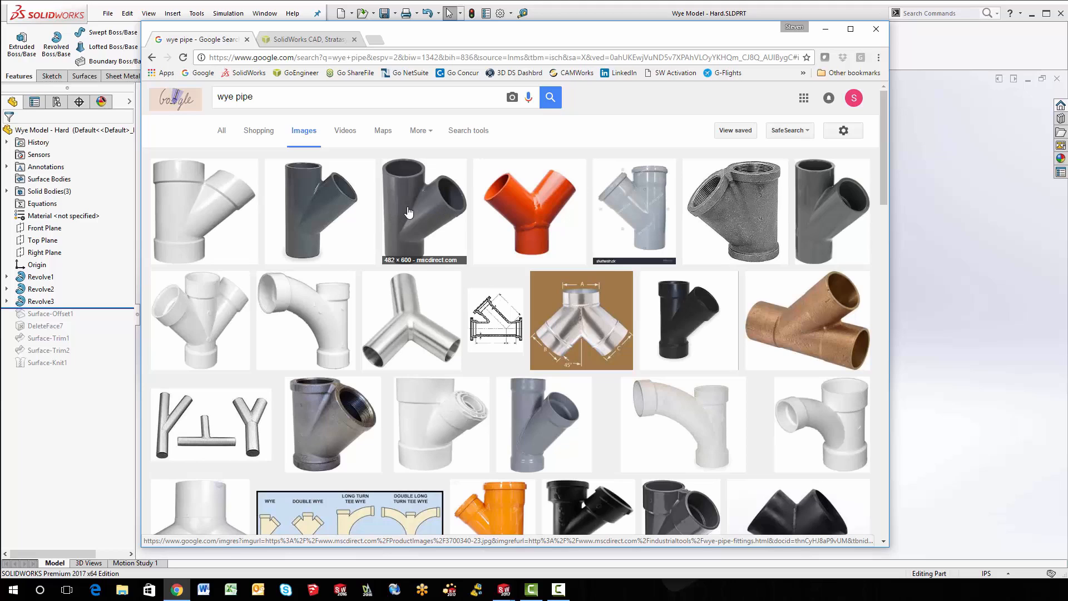
mouse_move(418, 222)
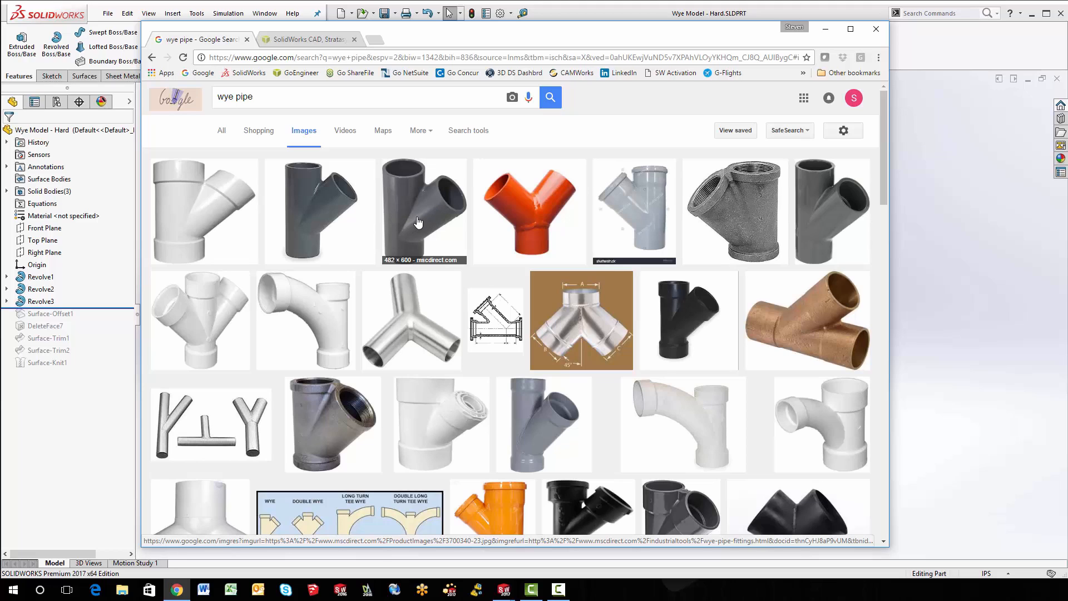
mouse_move(504, 333)
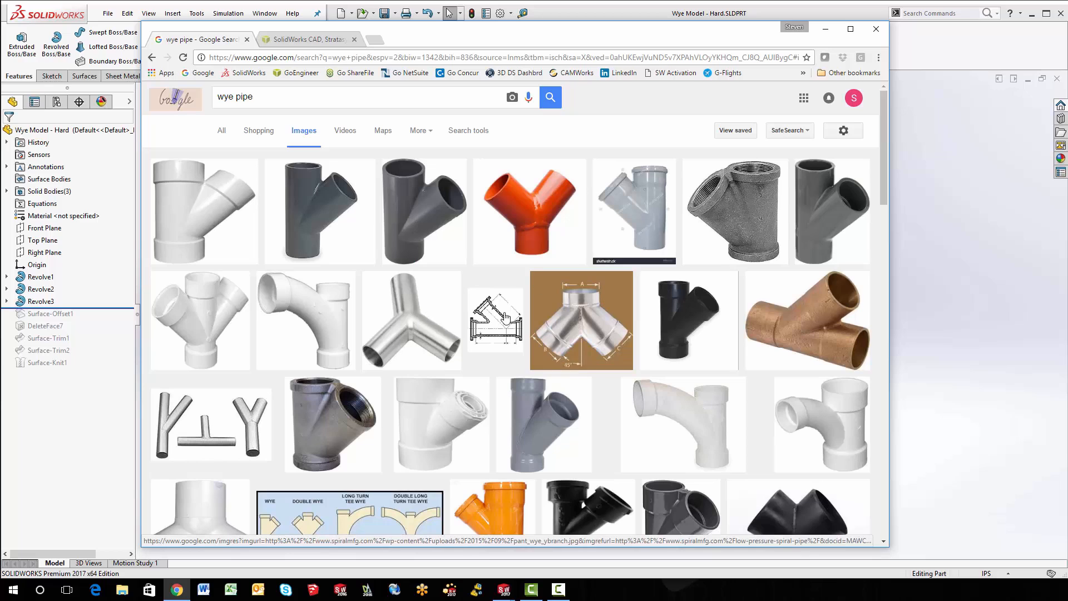
mouse_move(503, 259)
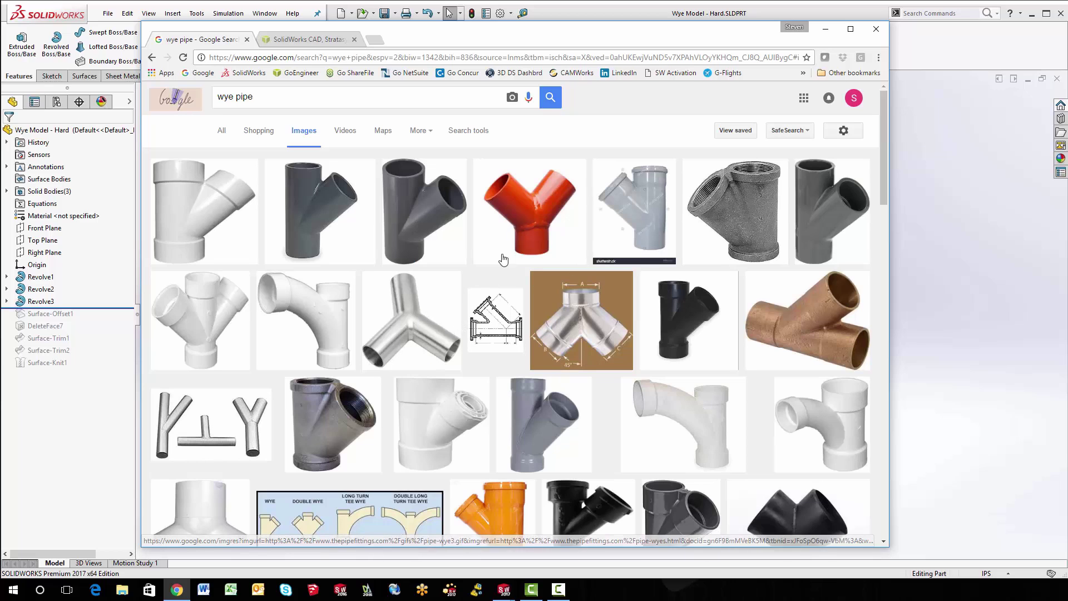
mouse_move(421, 217)
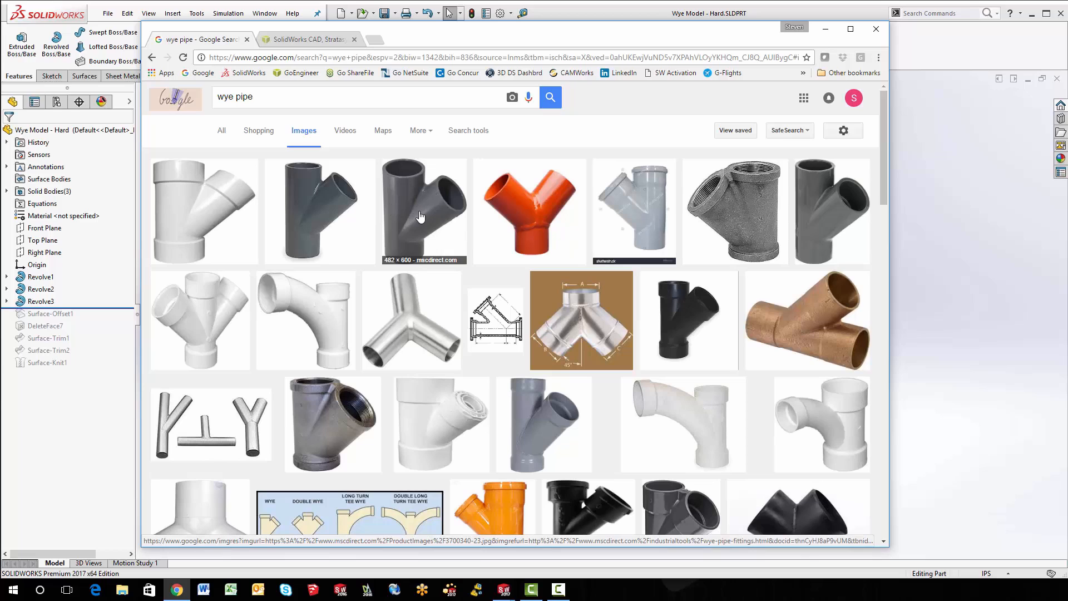
mouse_move(533, 225)
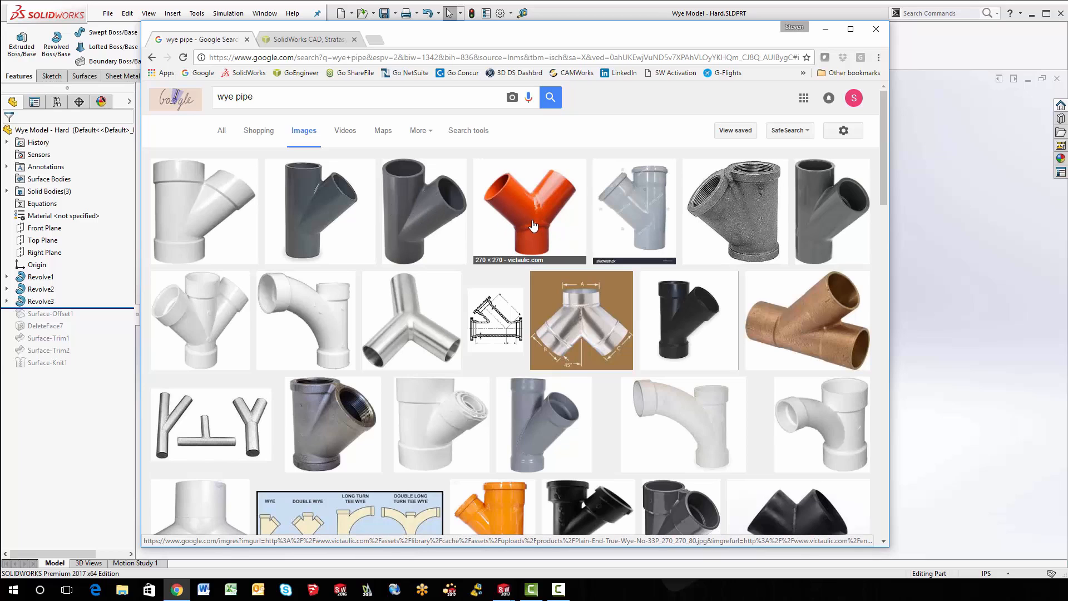
mouse_move(544, 246)
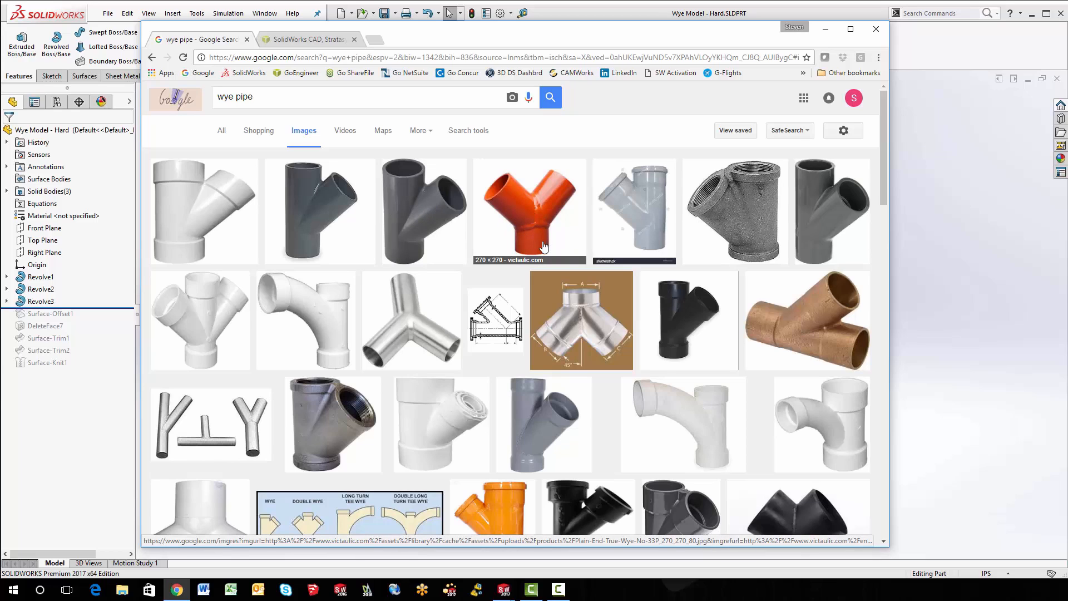
Scroll the wye pipe image results and open the dimensioned Y fitting diagram preview.
scroll(down, 3)
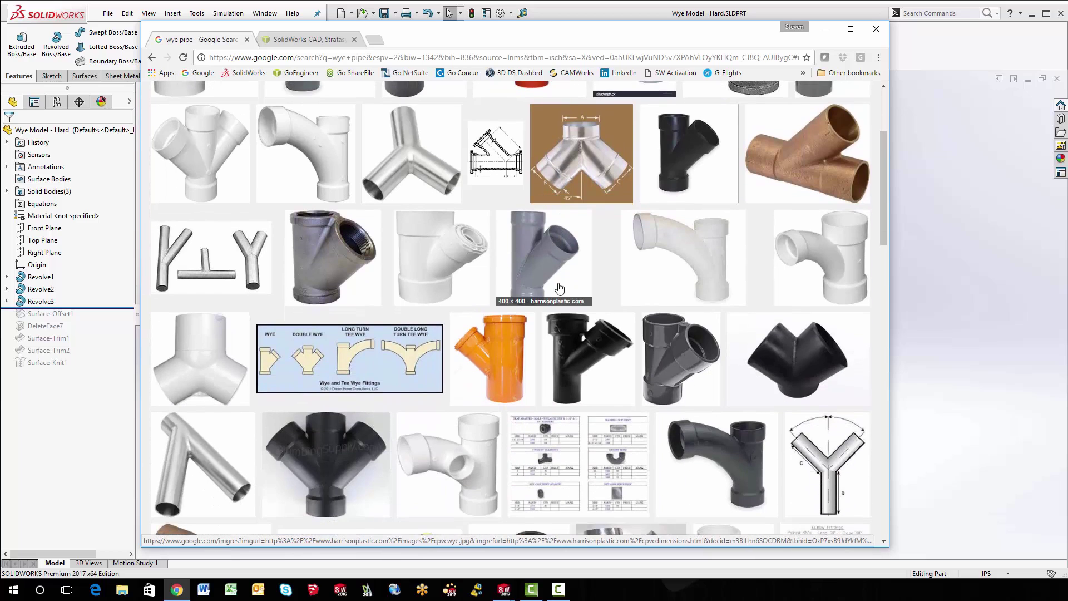
mouse_move(640, 286)
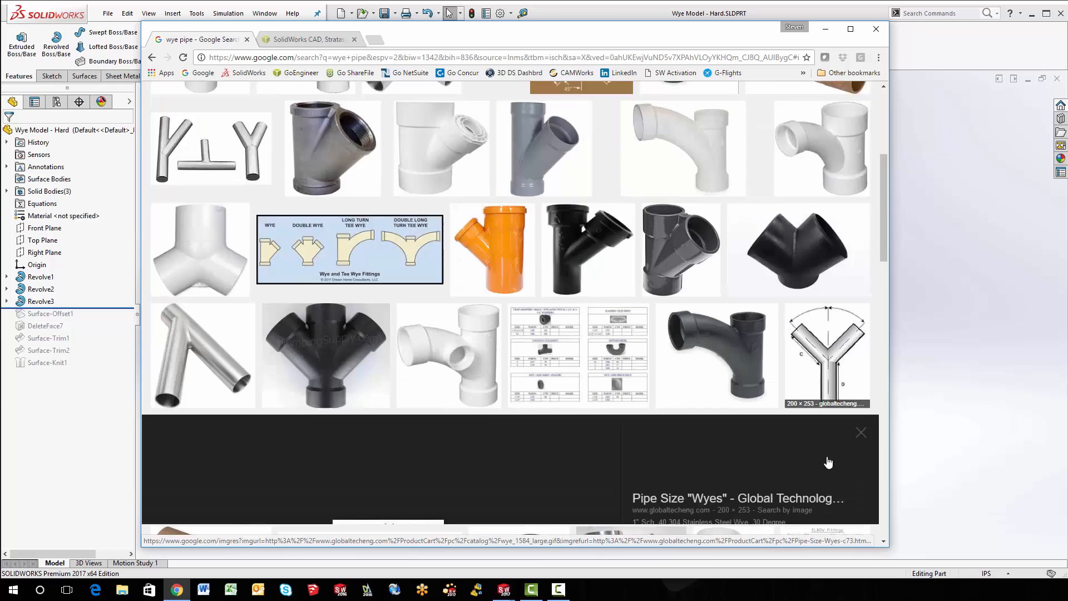
click(826, 355)
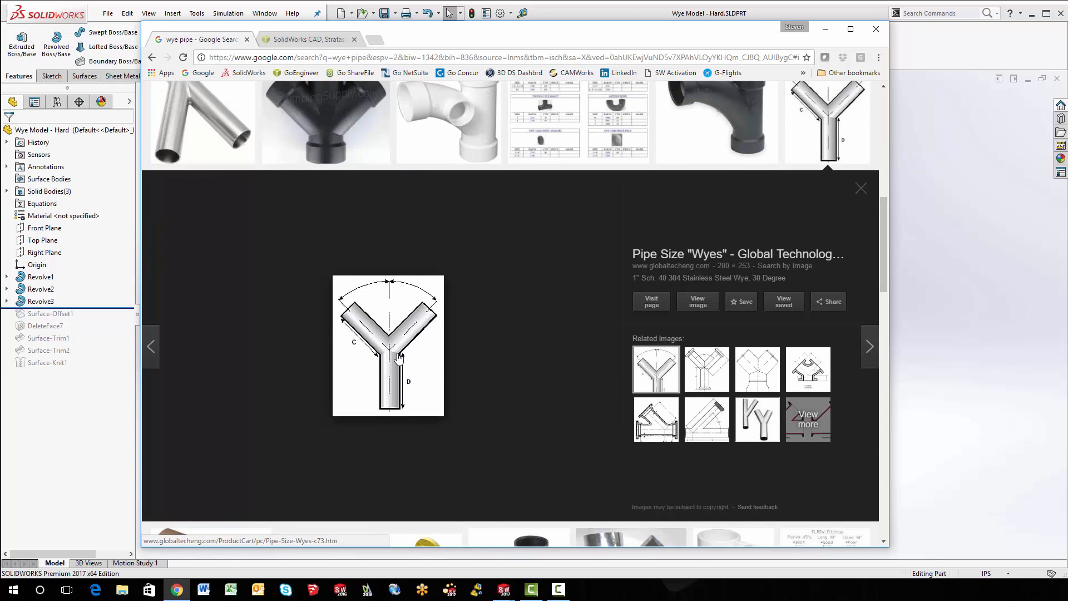
mouse_move(391, 342)
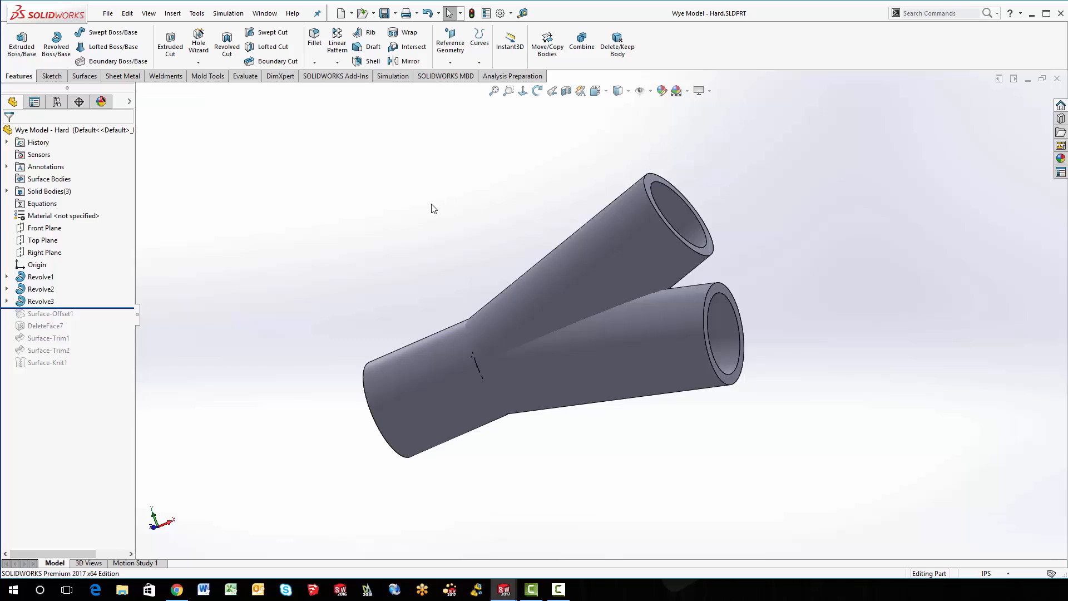
mouse_move(451, 213)
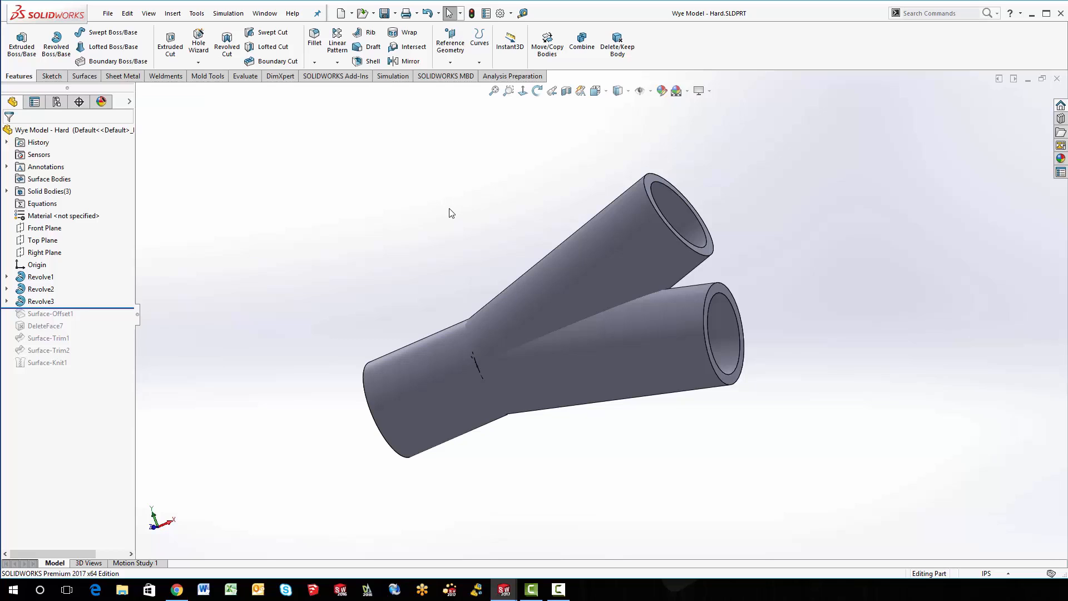
mouse_move(207, 293)
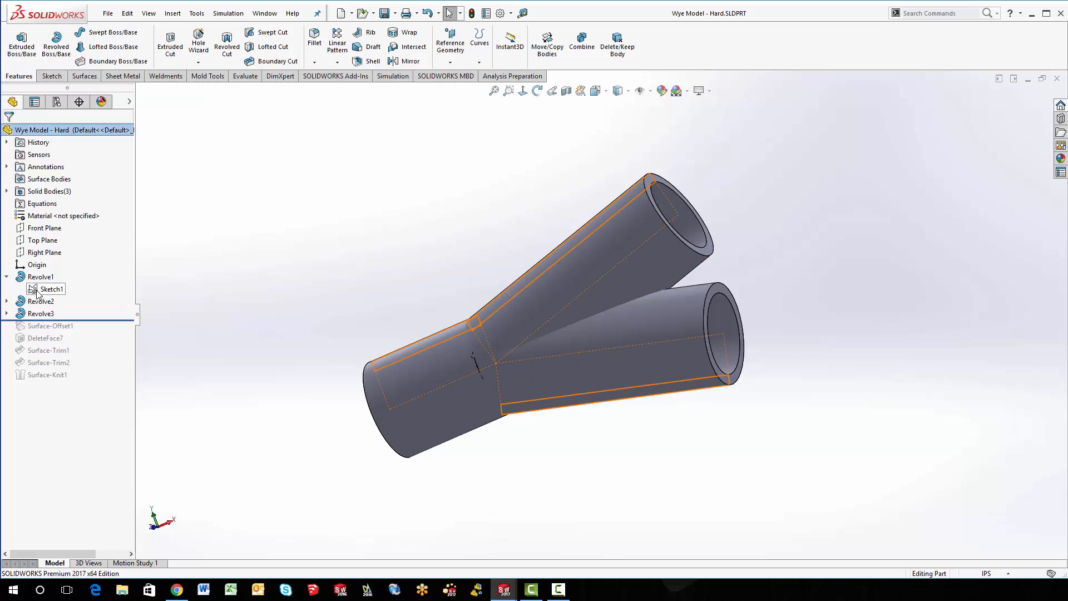
double_click(52, 289)
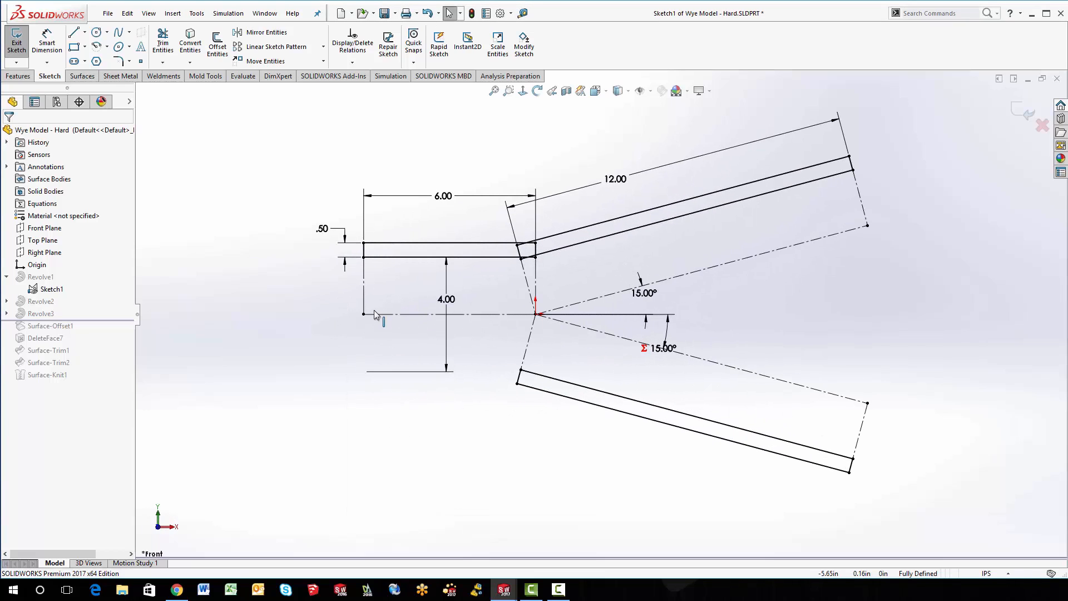
click(443, 255)
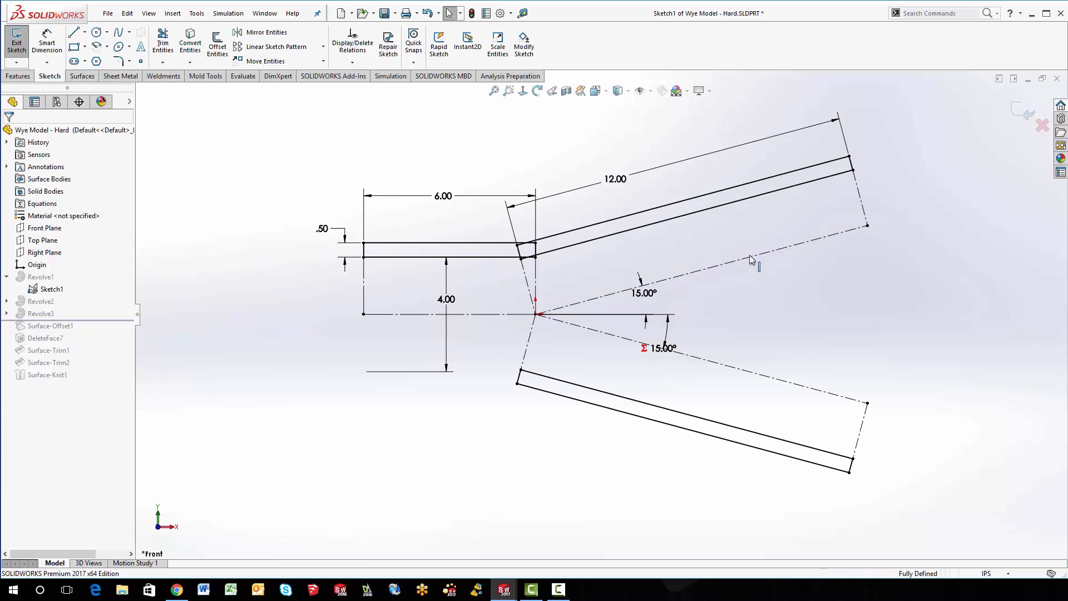
mouse_move(450, 311)
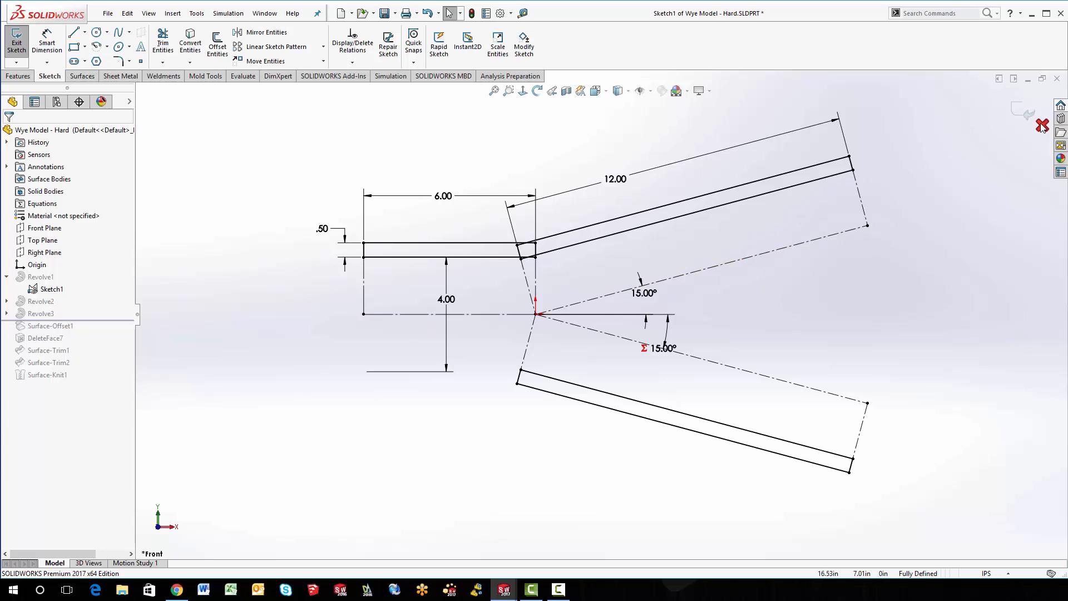
click(14, 30)
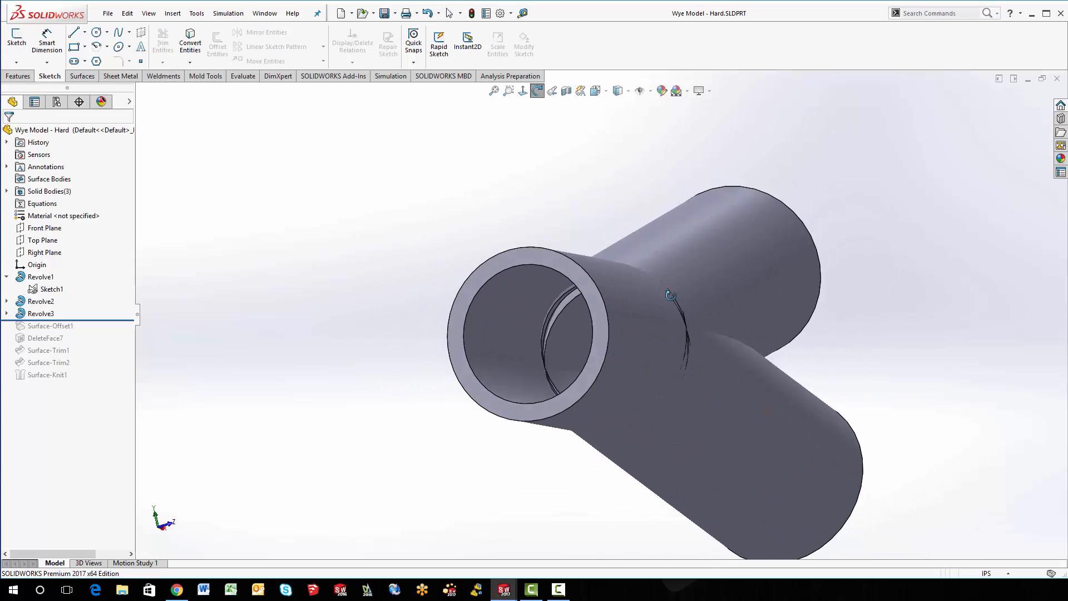
Apply a Front Plane section view exposing the wye's hollow branch junction.
click(566, 90)
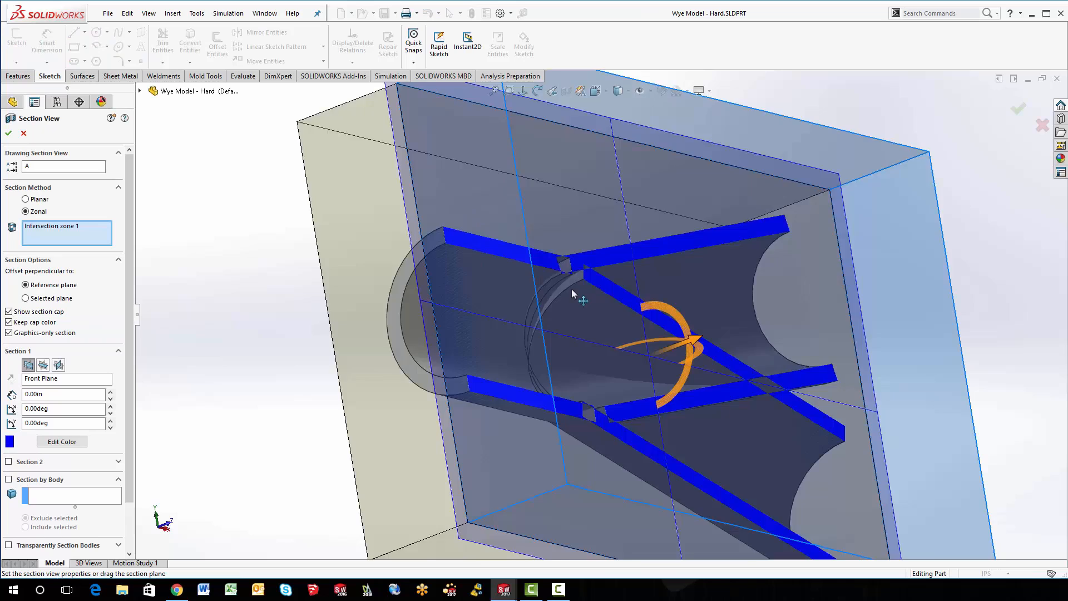
click(9, 133)
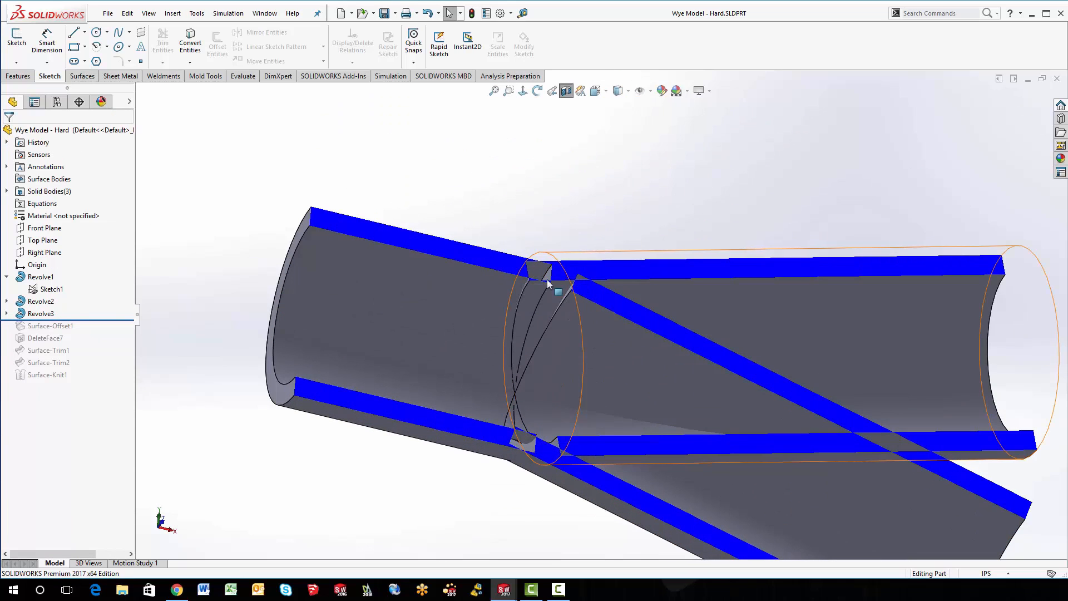
mouse_move(601, 312)
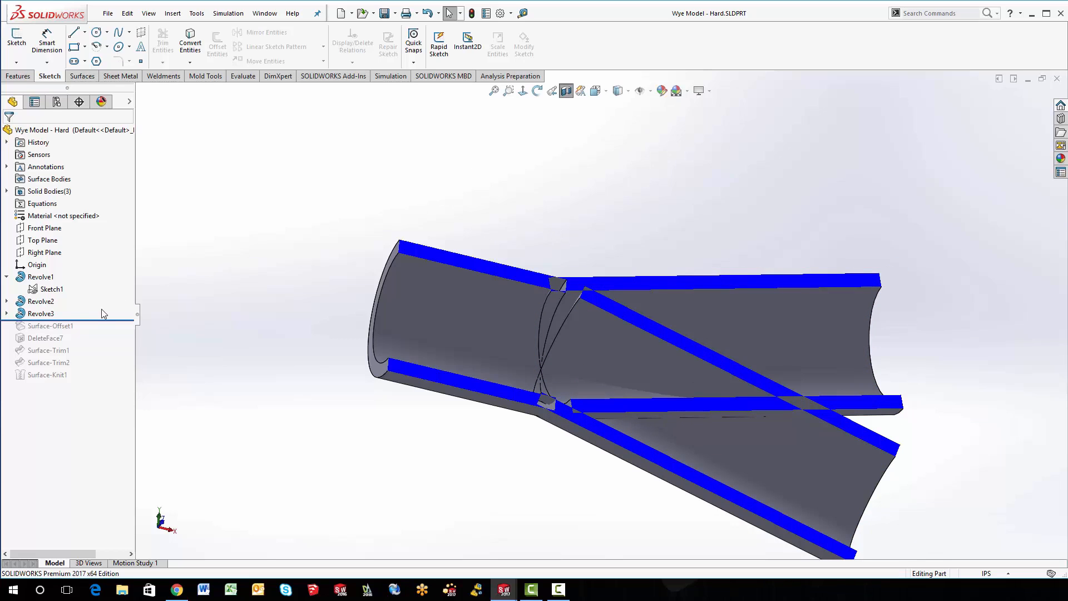
Roll forward through Surface-Offset1 to Surface-Knit1 and show Sketch1's path lines.
click(50, 326)
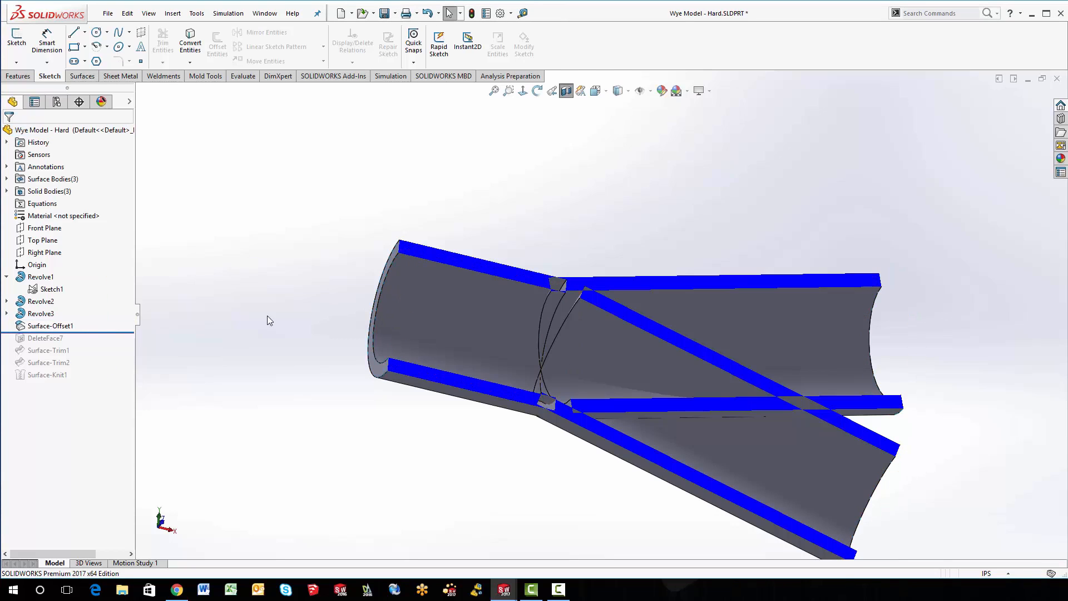
click(40, 337)
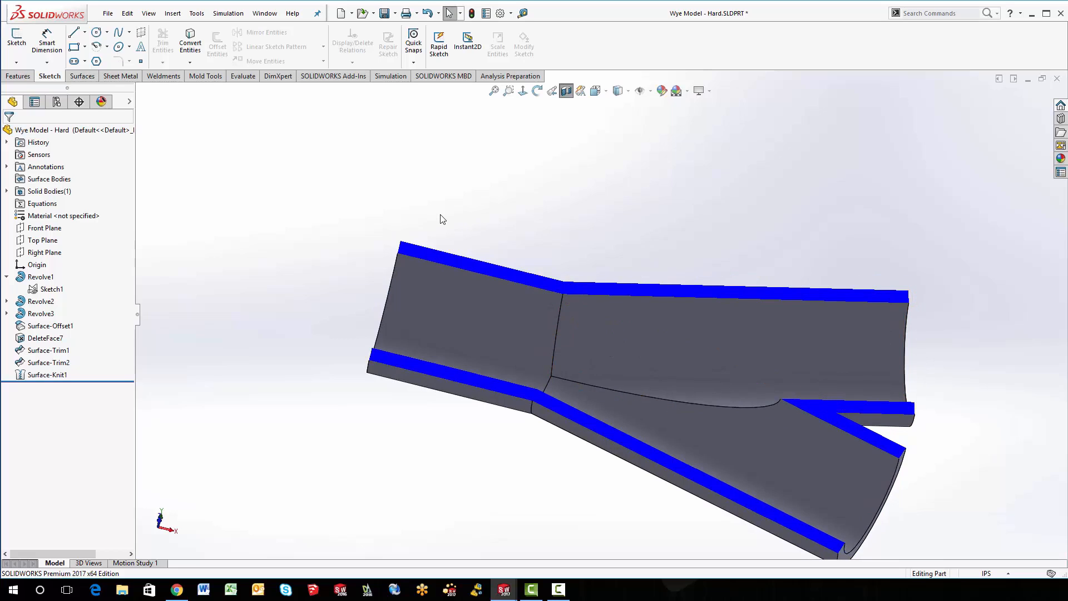
mouse_move(336, 203)
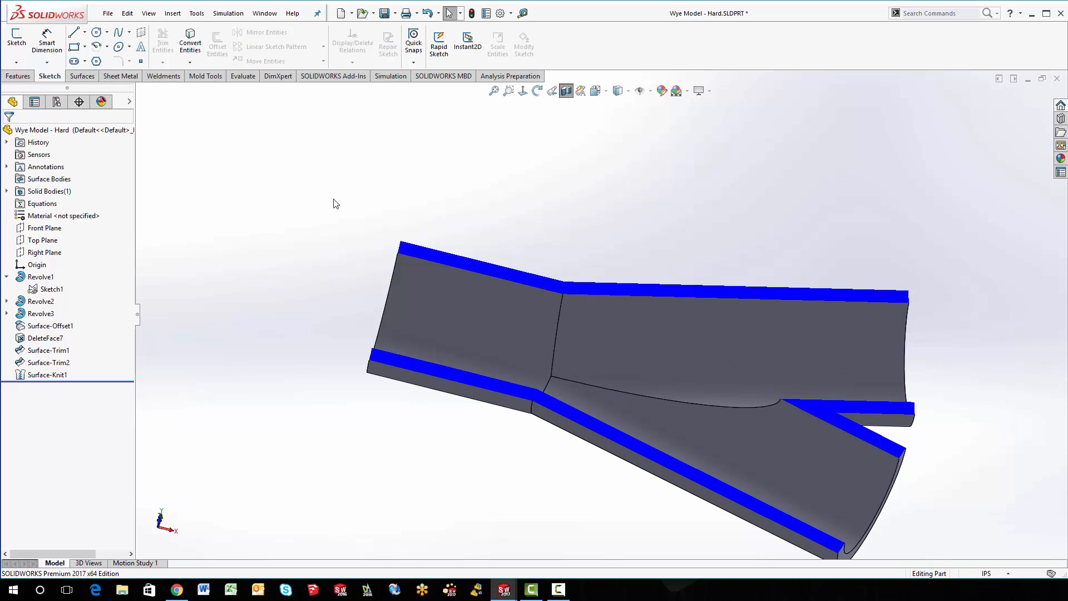
click(51, 289)
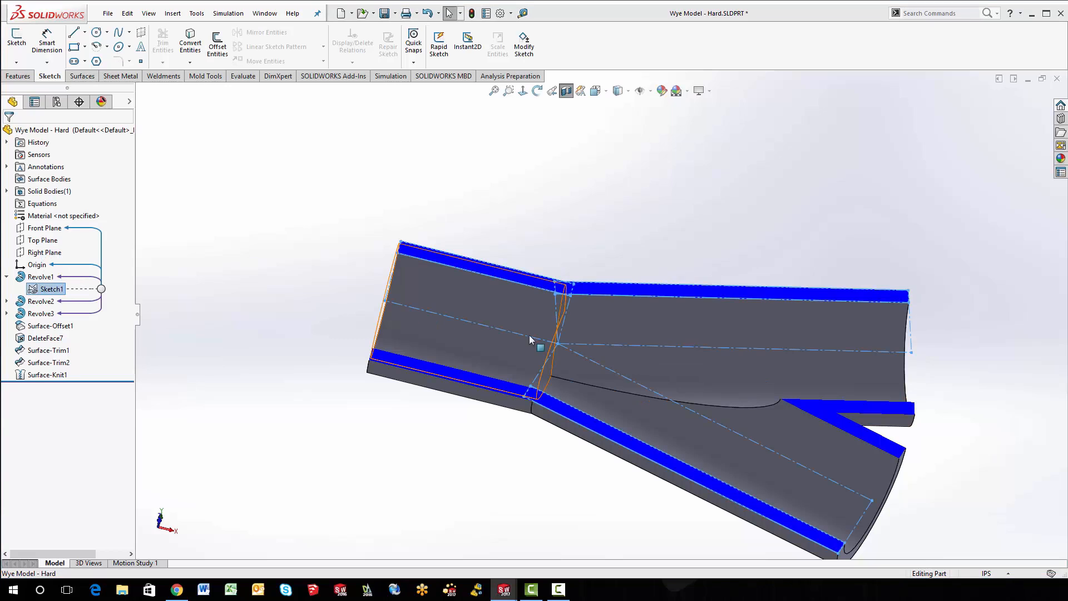
mouse_move(371, 306)
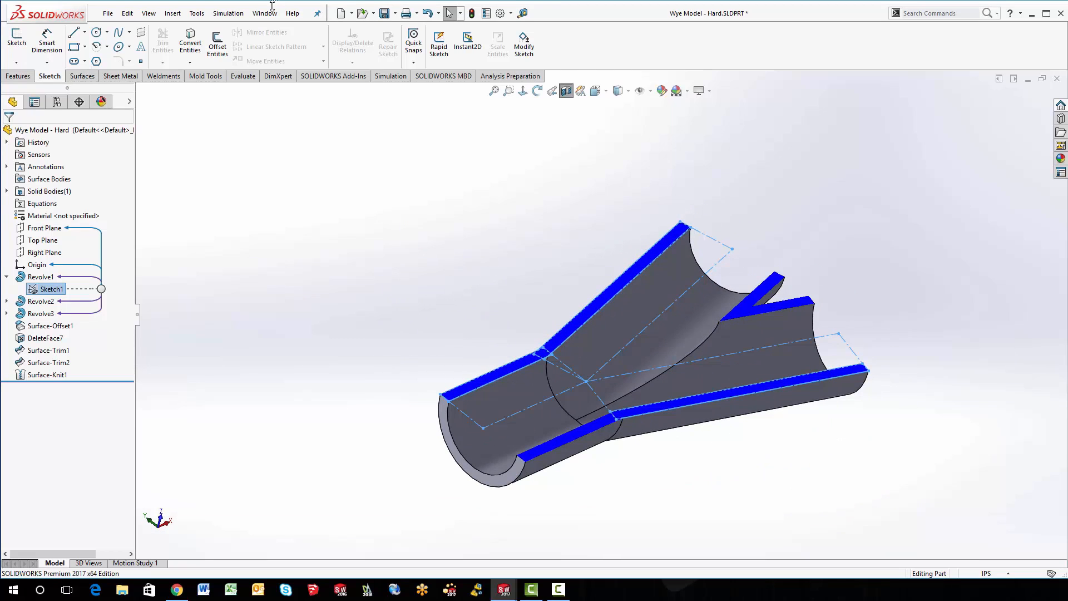
click(264, 12)
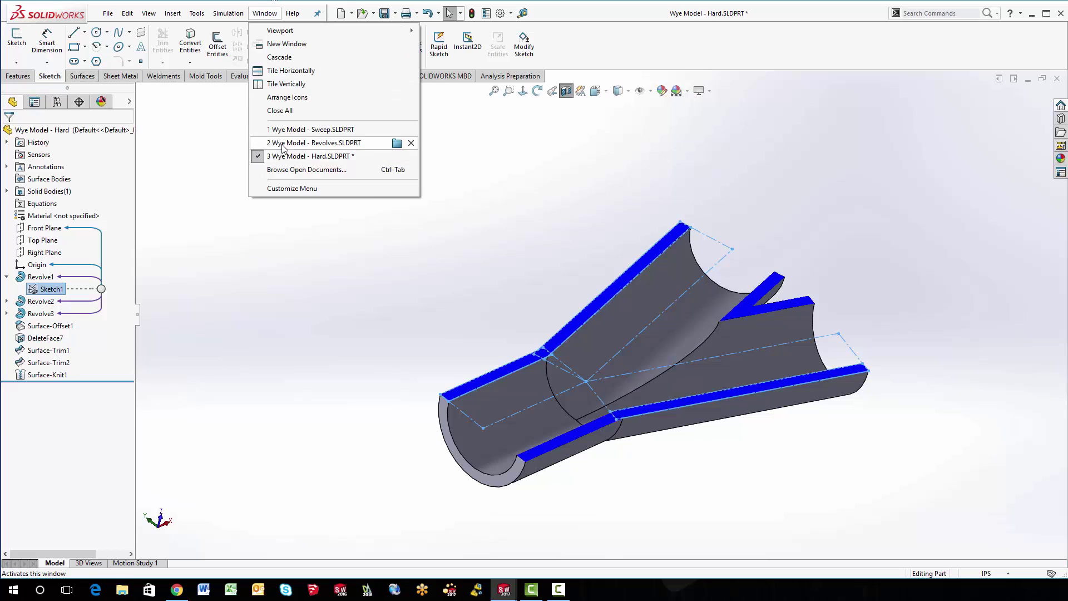
click(314, 143)
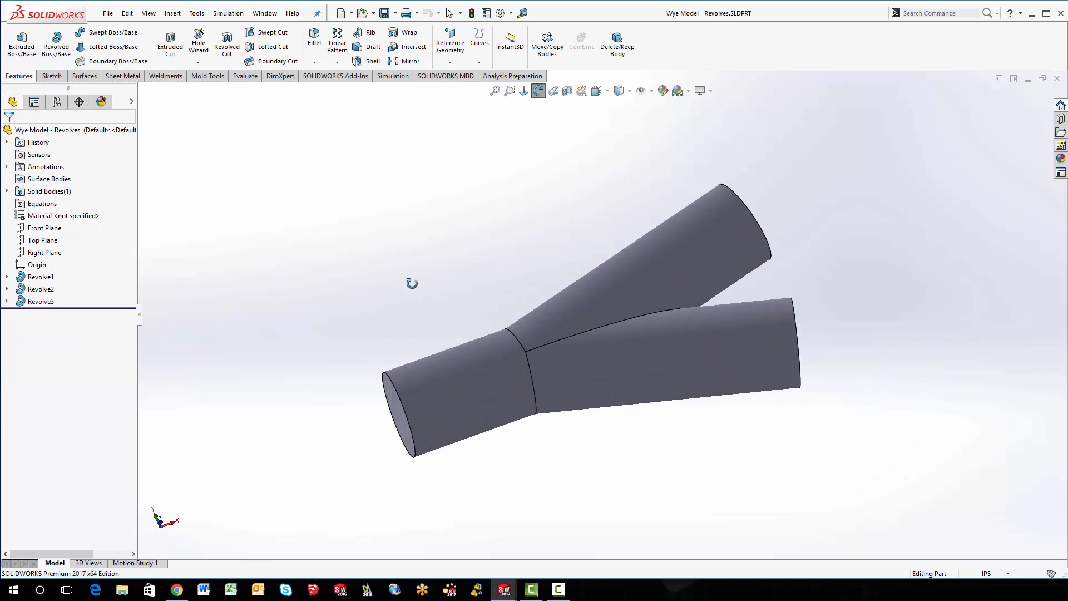
click(40, 276)
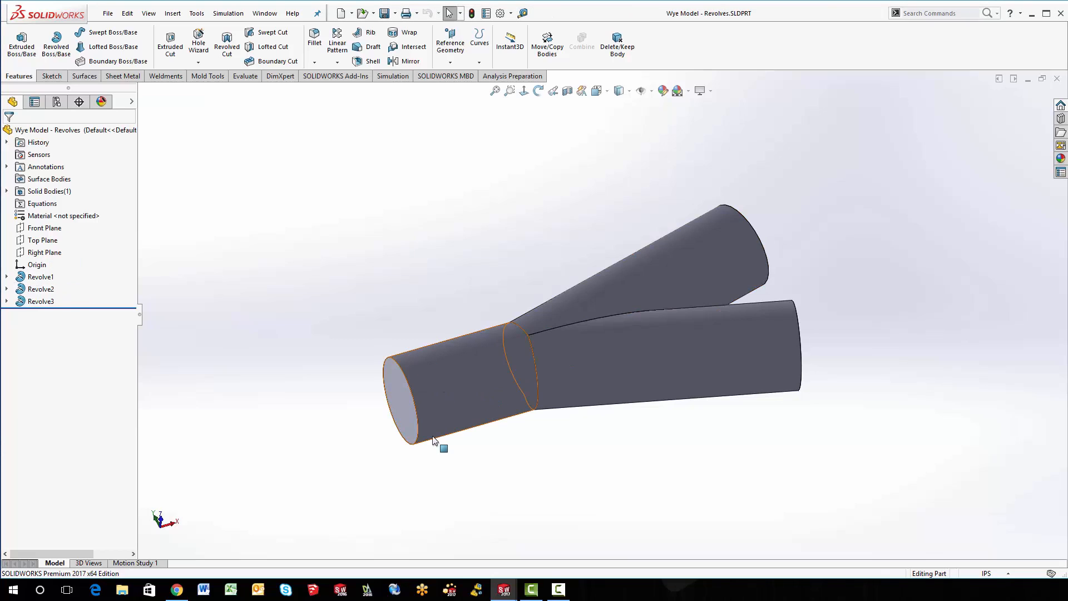
click(228, 305)
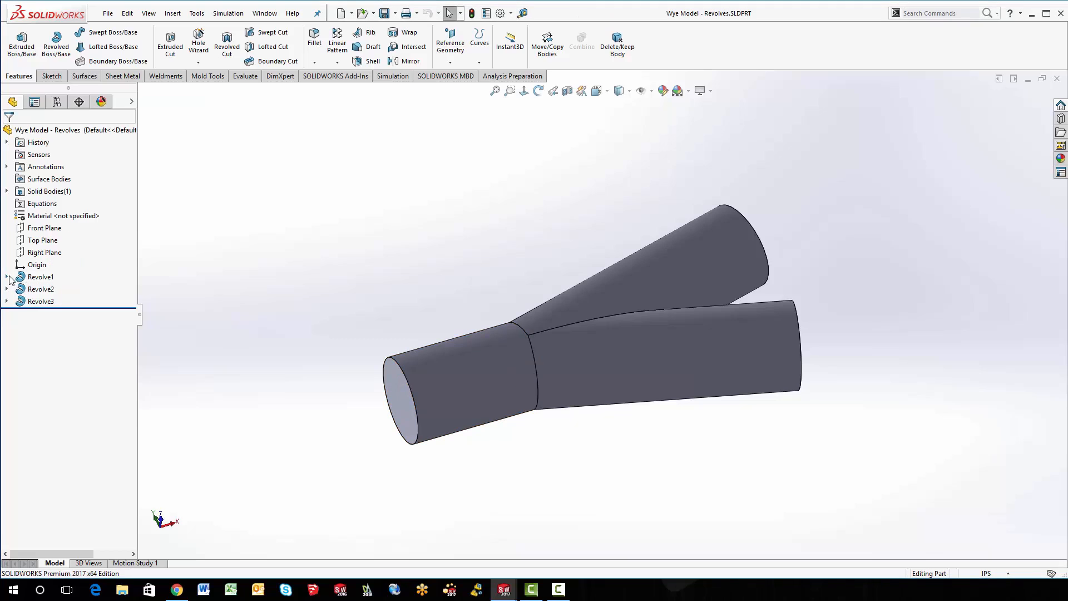
click(7, 277)
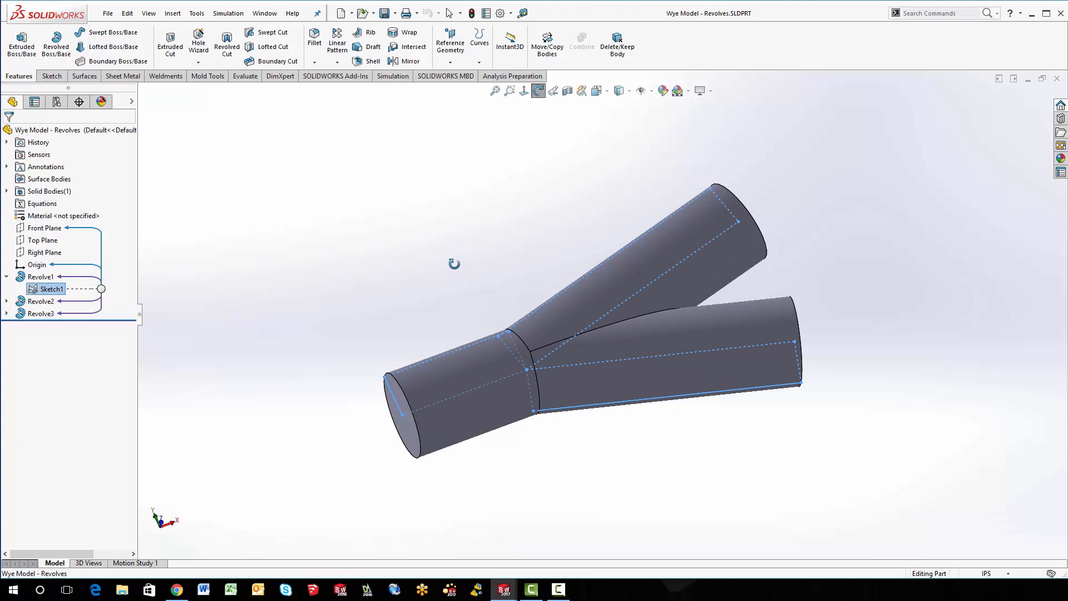
right_click(52, 289)
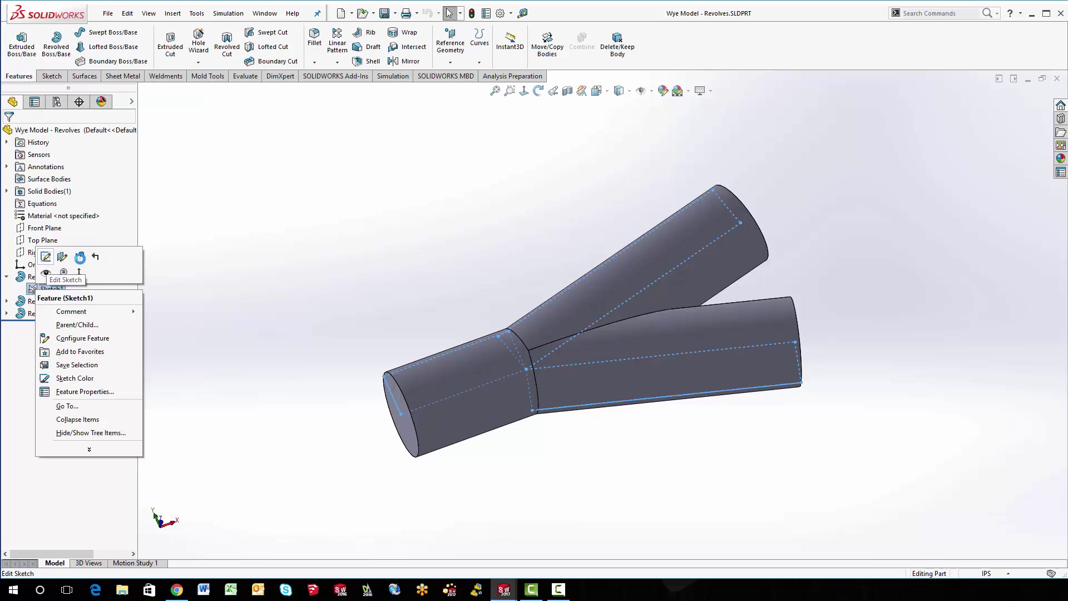
click(45, 256)
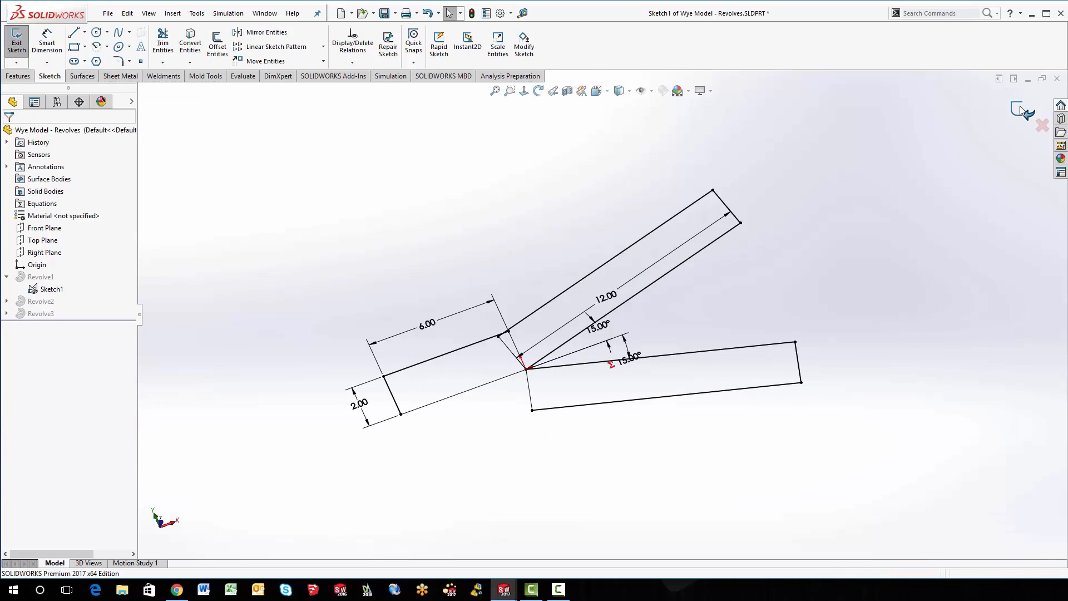
click(15, 35)
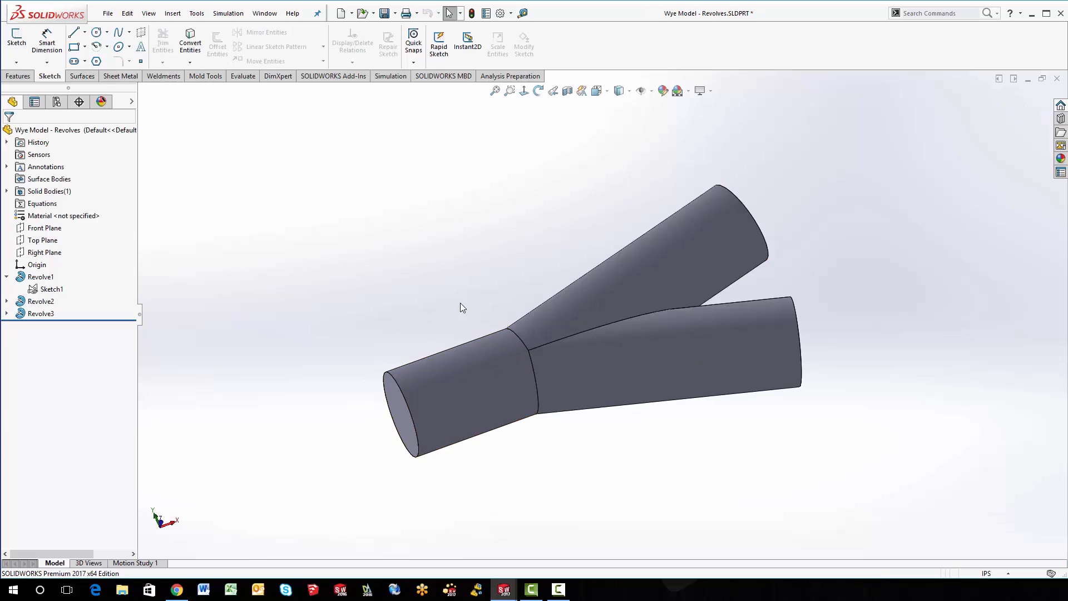
Shell the revolved wye to 0.10in, leaving the three end faces open.
click(18, 76)
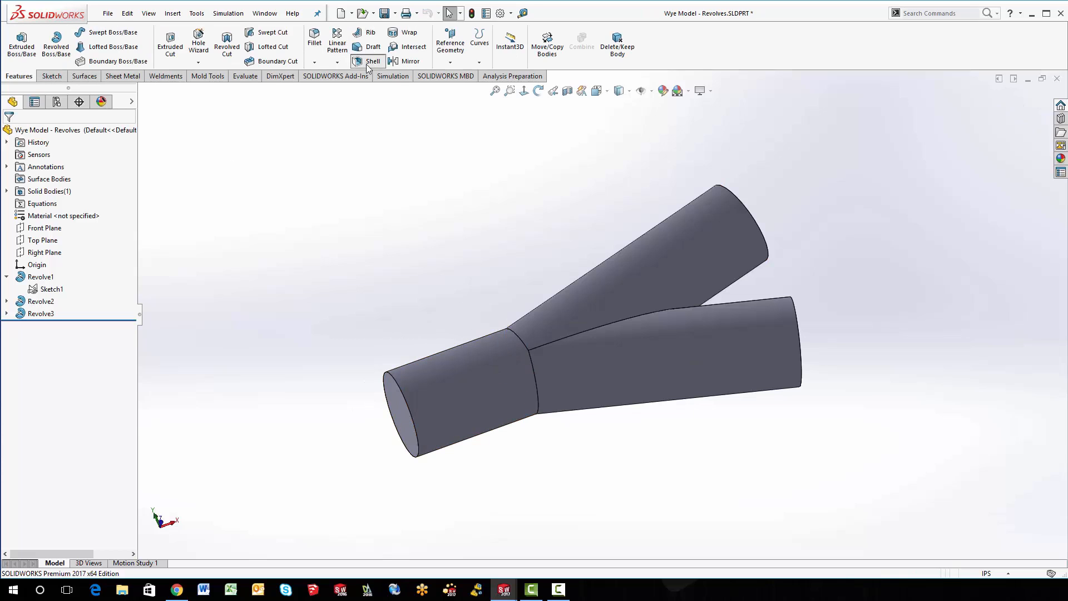
click(367, 61)
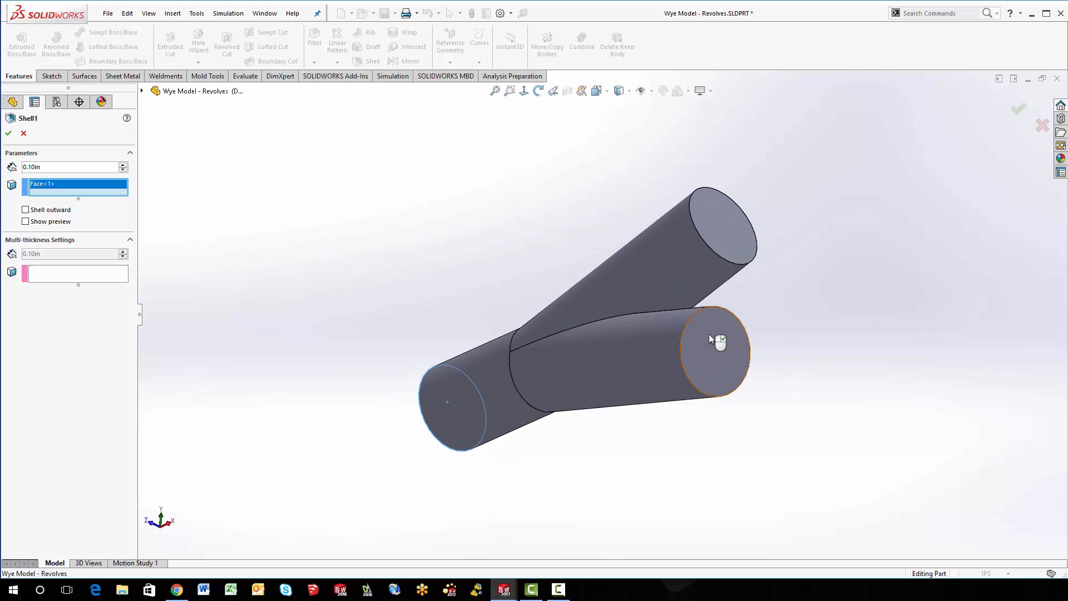
click(712, 218)
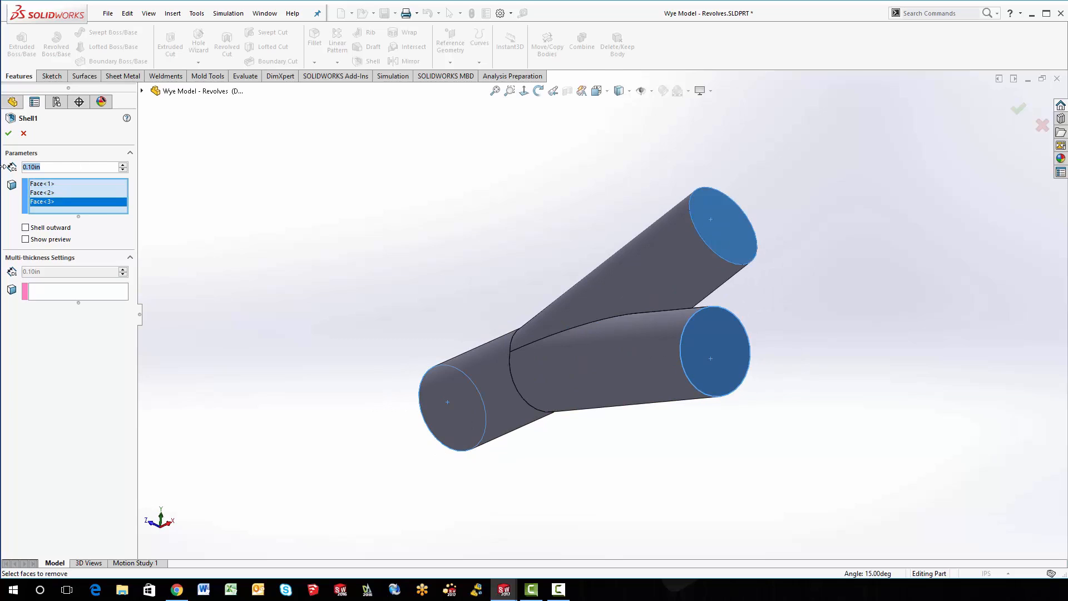
click(7, 131)
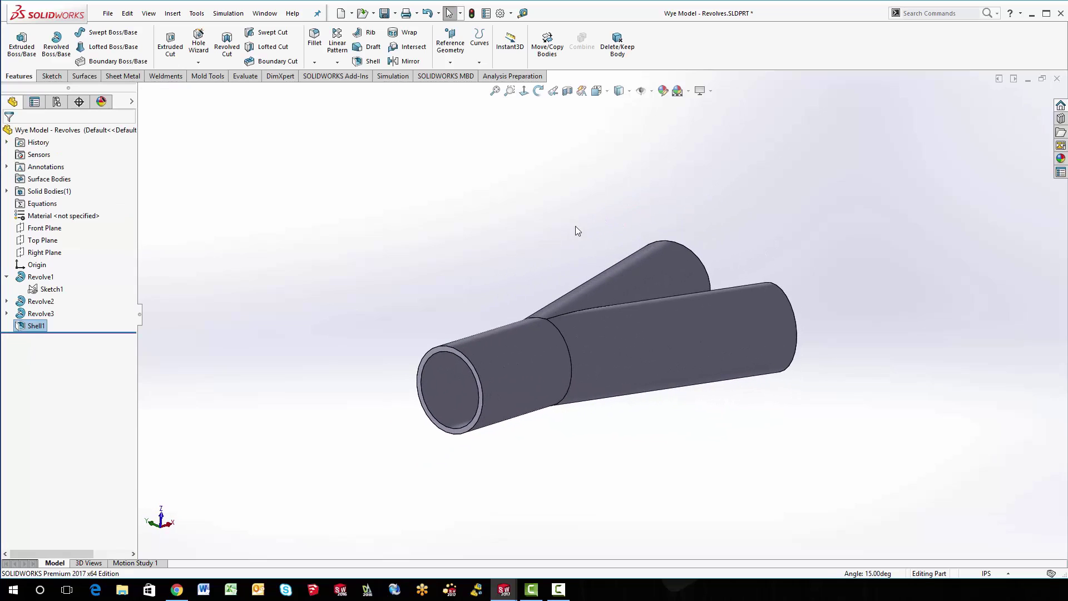
Select Revolve1 and open its definition to review the sketch contour.
click(53, 289)
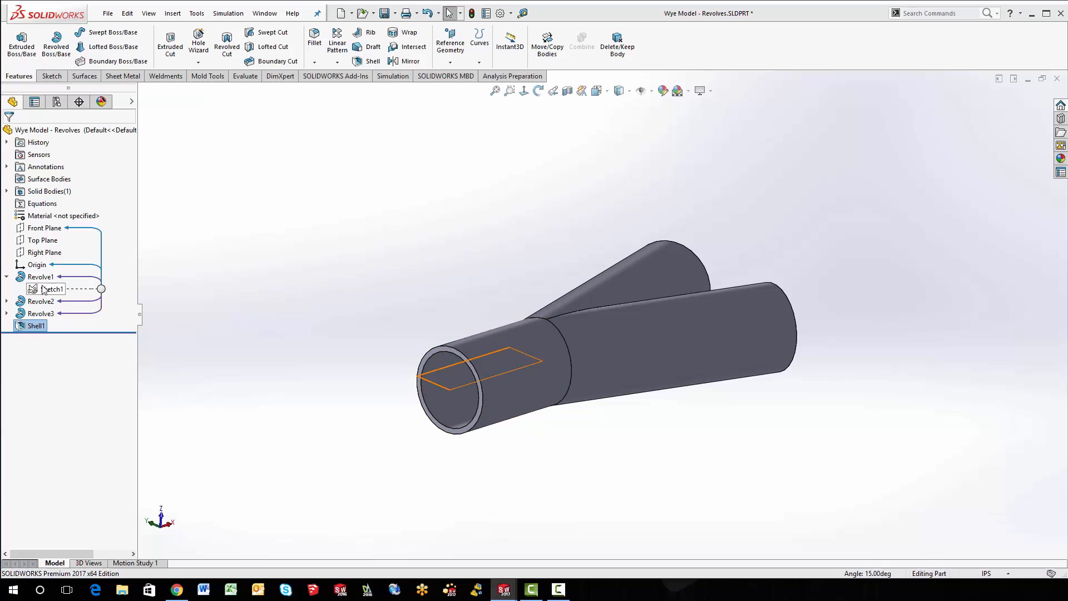
click(52, 289)
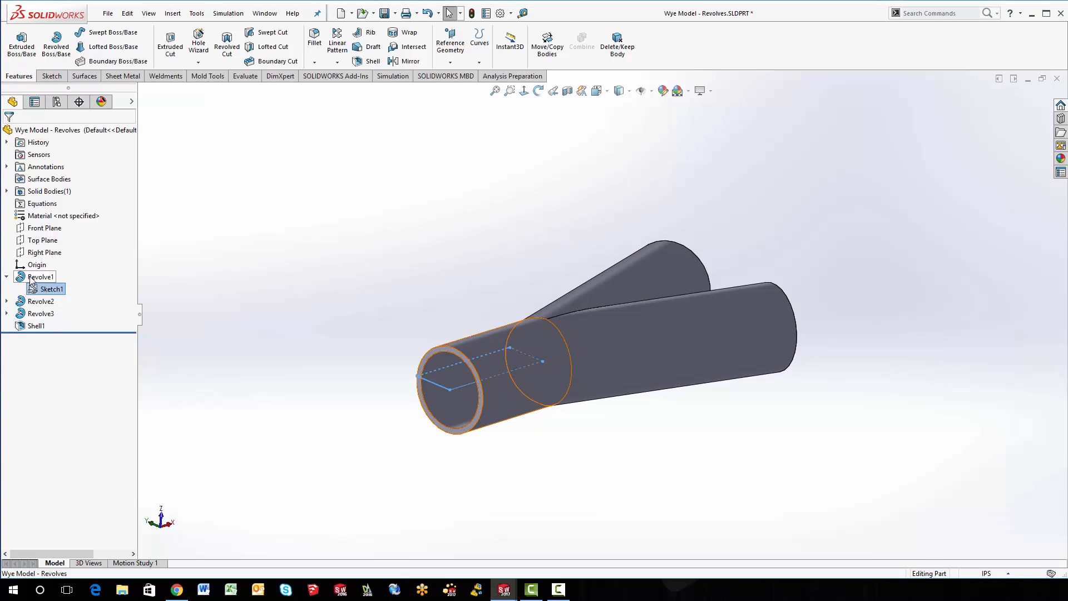
double_click(40, 277)
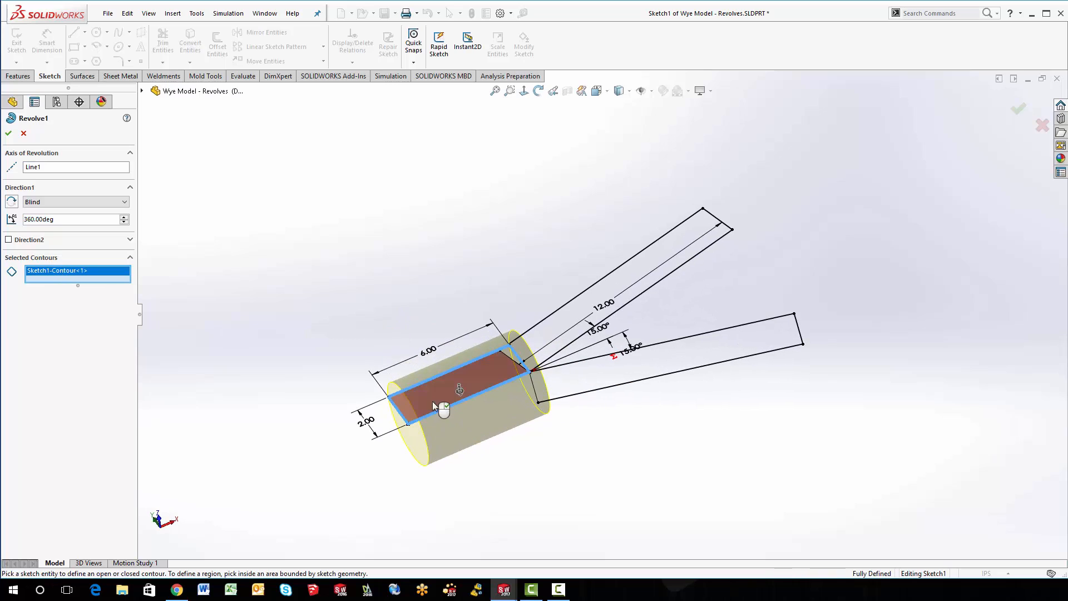
mouse_move(416, 420)
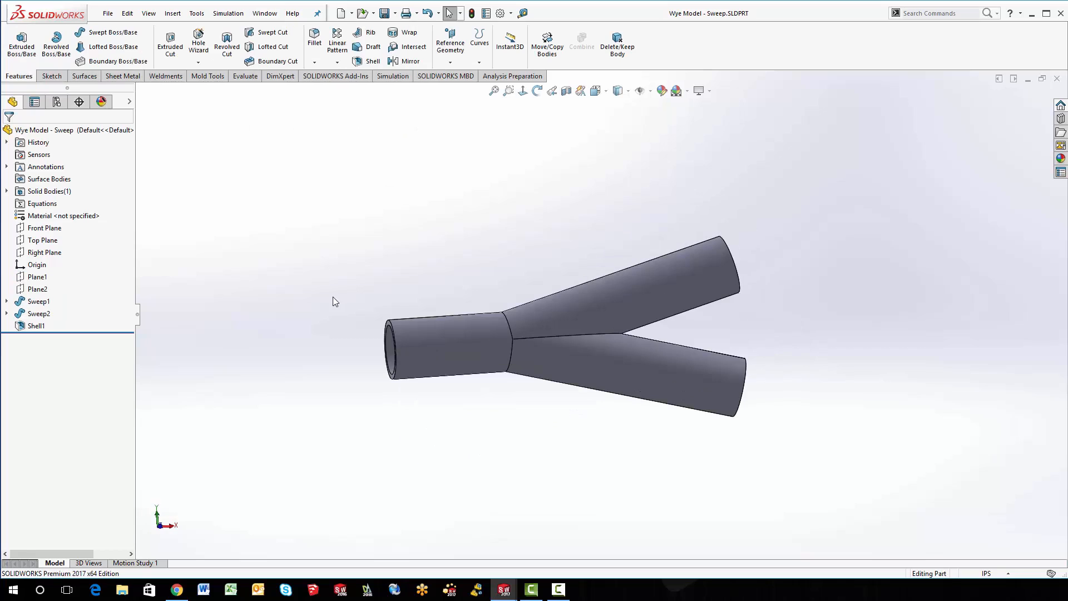
Expand Sweep1 and review its 6.00/12.00/15° path sketch, then exit.
click(7, 301)
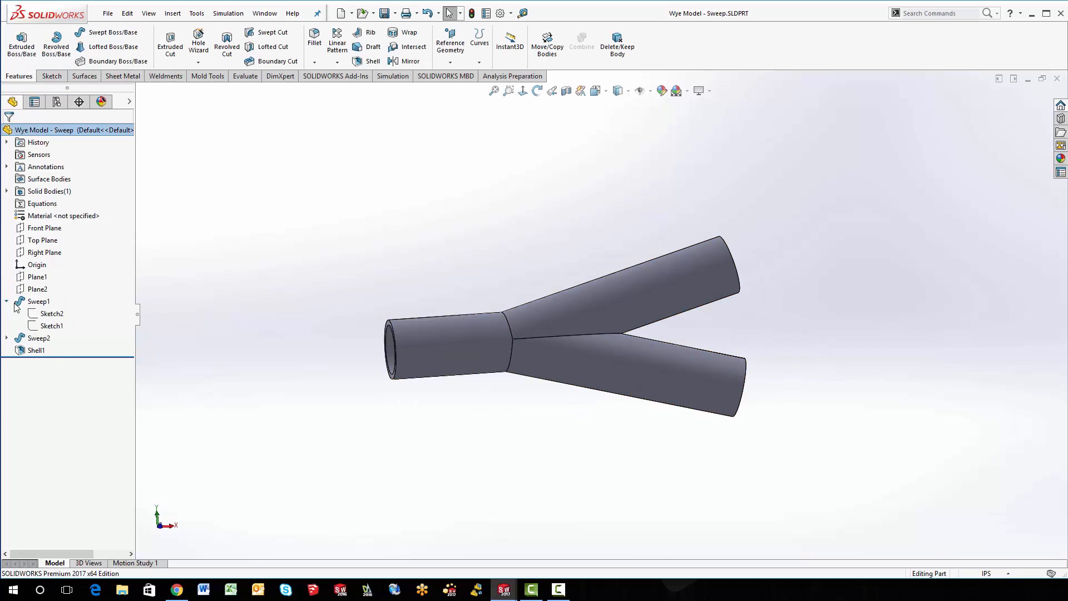
click(51, 313)
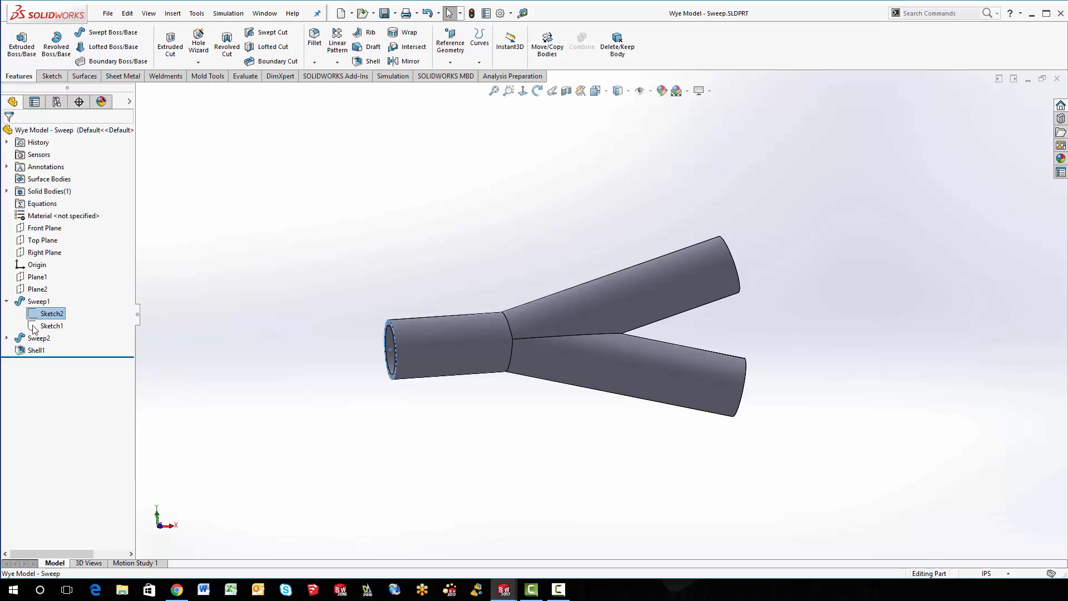
double_click(51, 325)
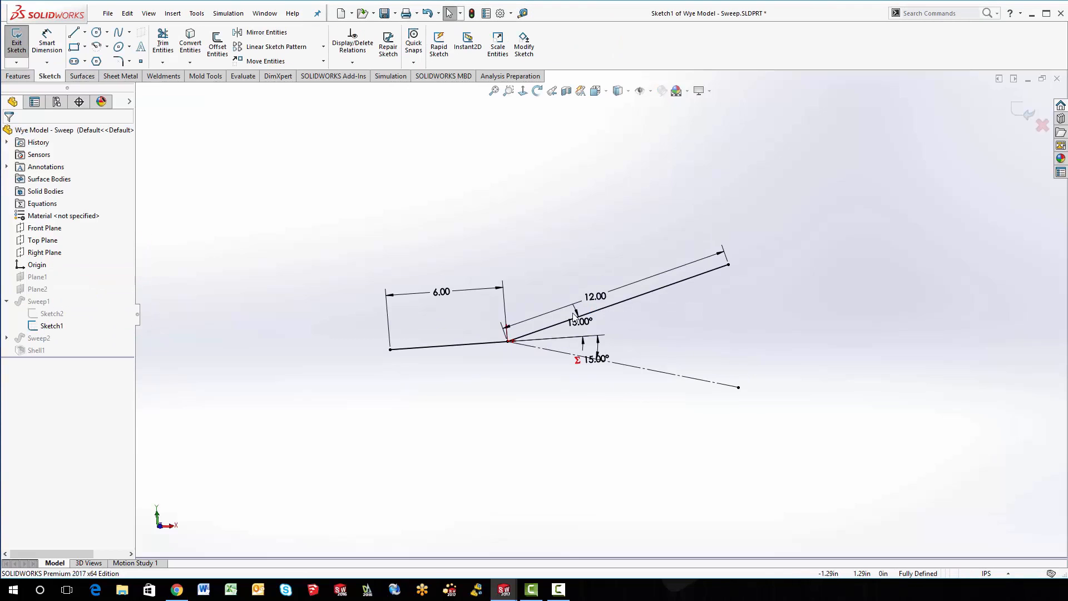
click(423, 355)
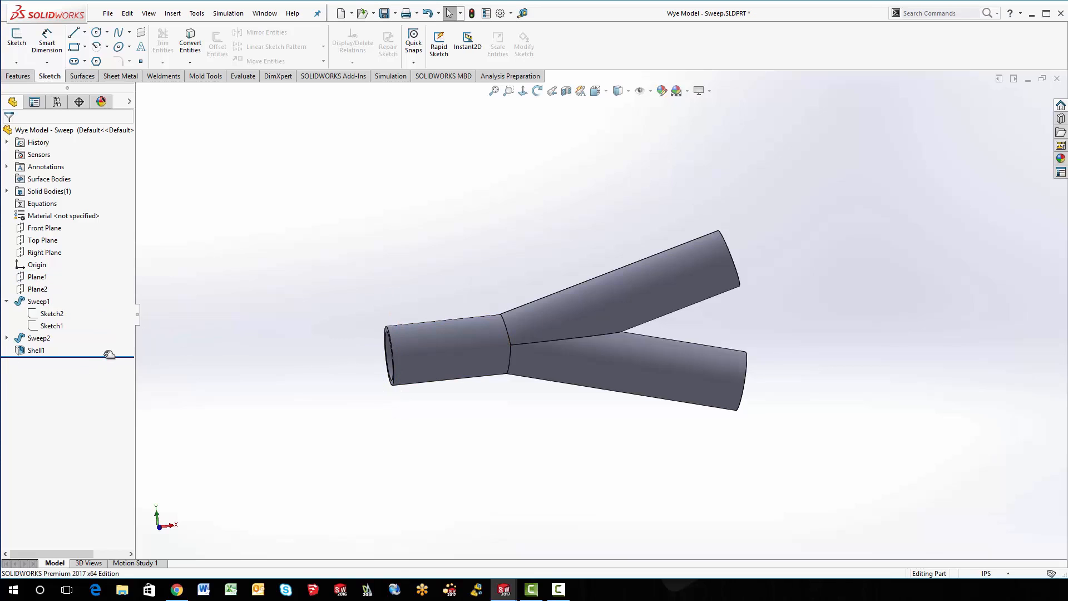
Roll the model back to Sweep1 and inspect the second sweep's sketches.
click(39, 338)
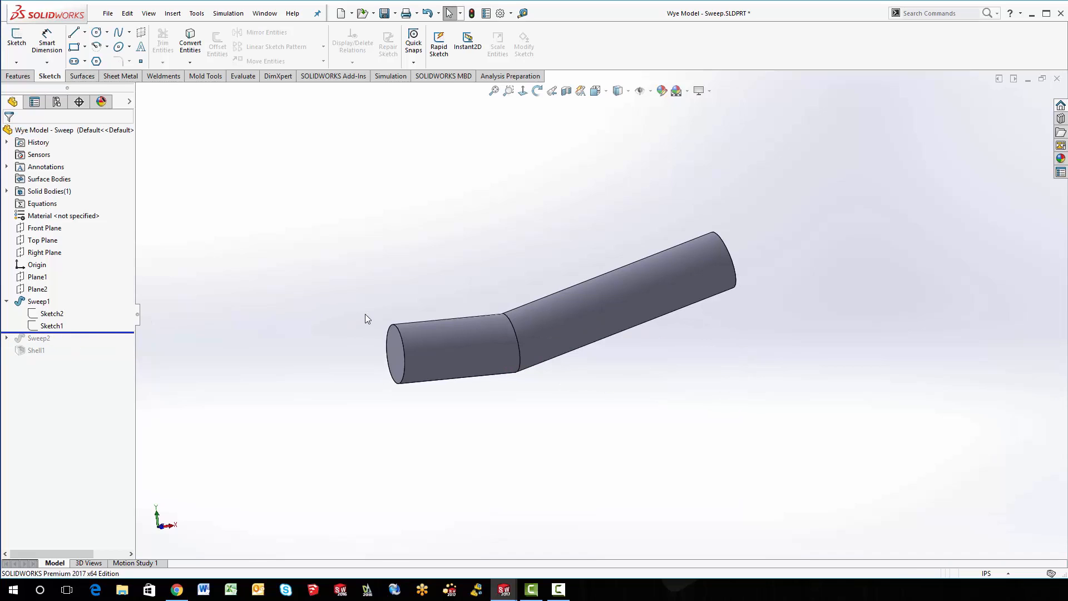
click(6, 301)
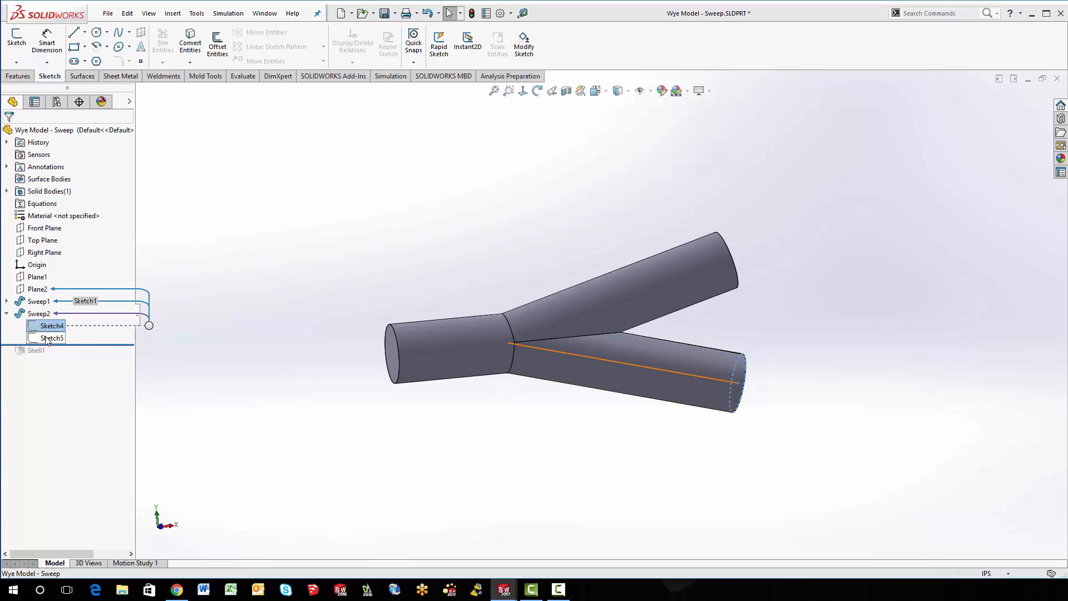
click(50, 338)
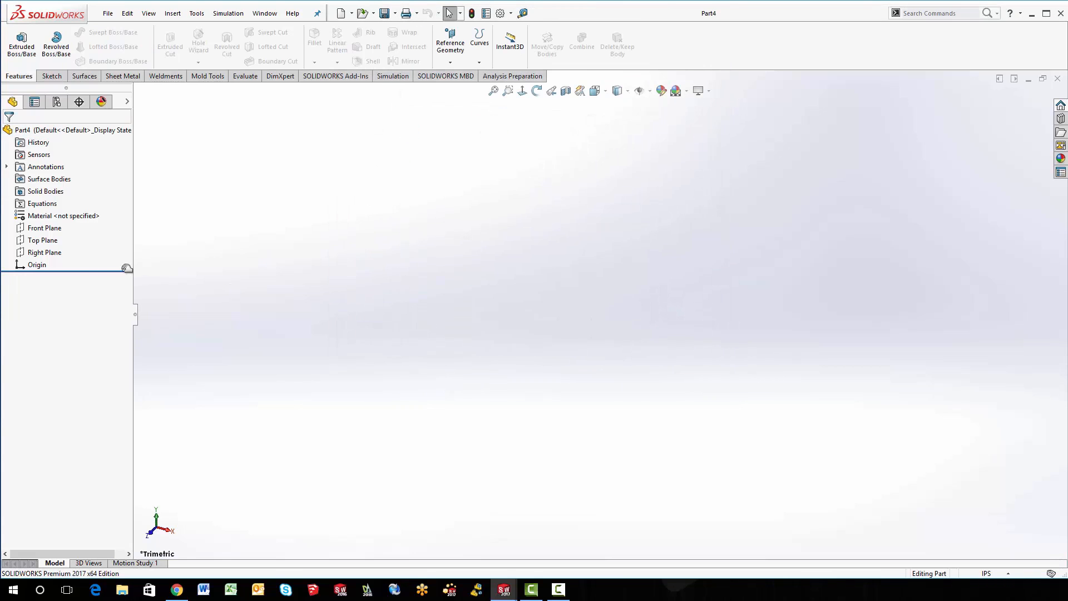
Sketch three lines from one point on Front Plane, dimensioning the horizontal leg 6.00.
click(44, 228)
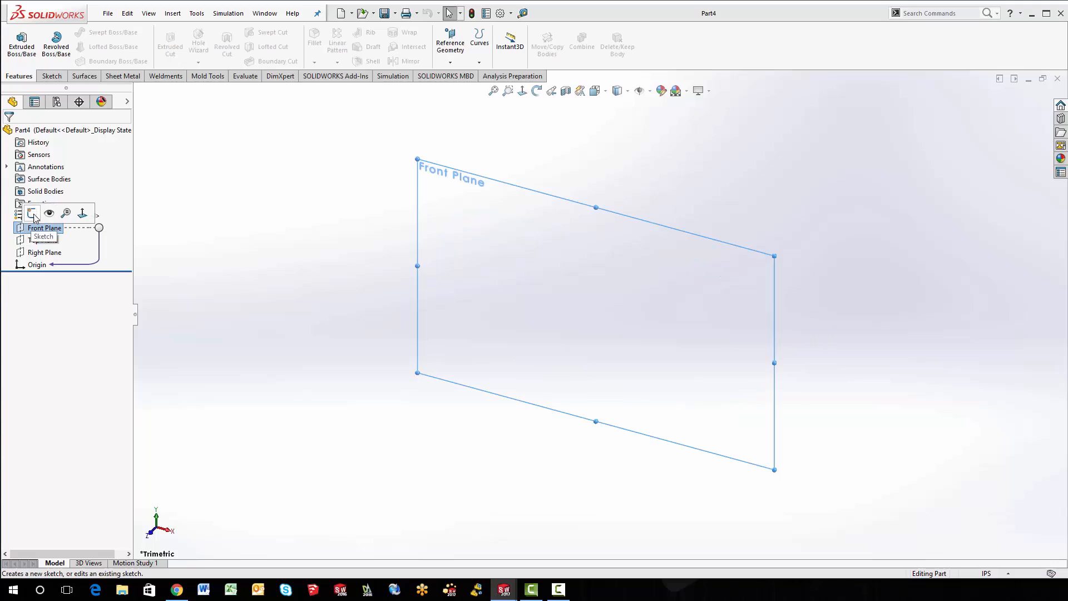
click(33, 214)
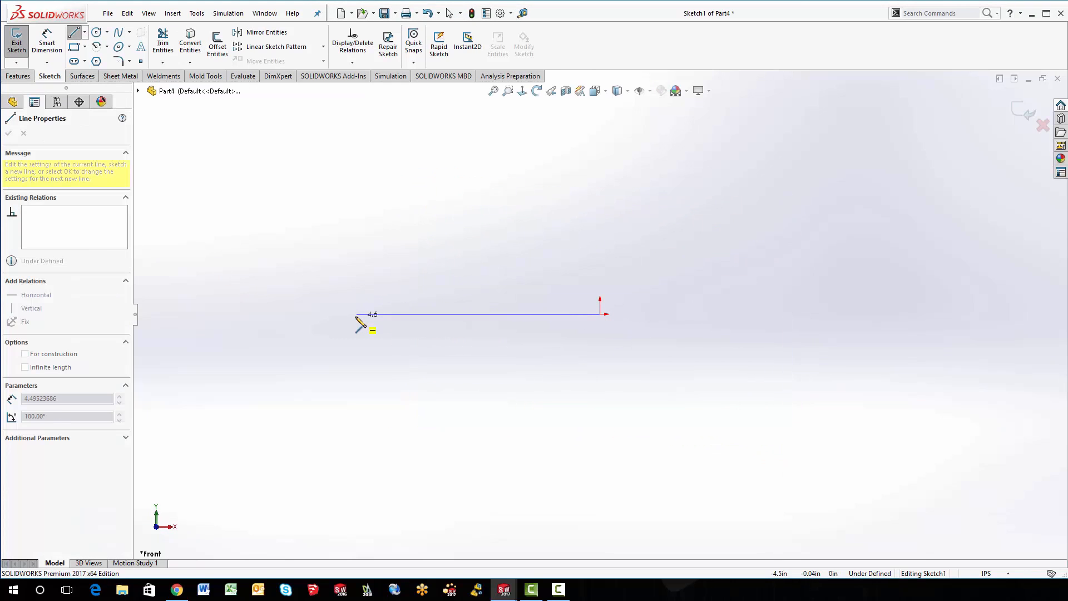
drag(600, 313, 864, 140)
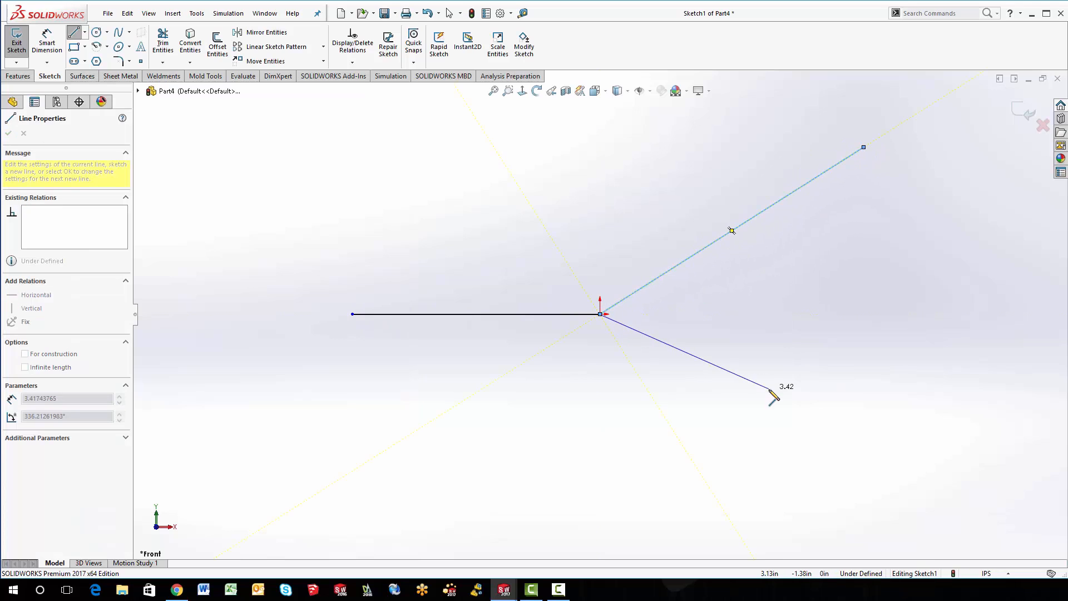
drag(771, 398, 902, 463)
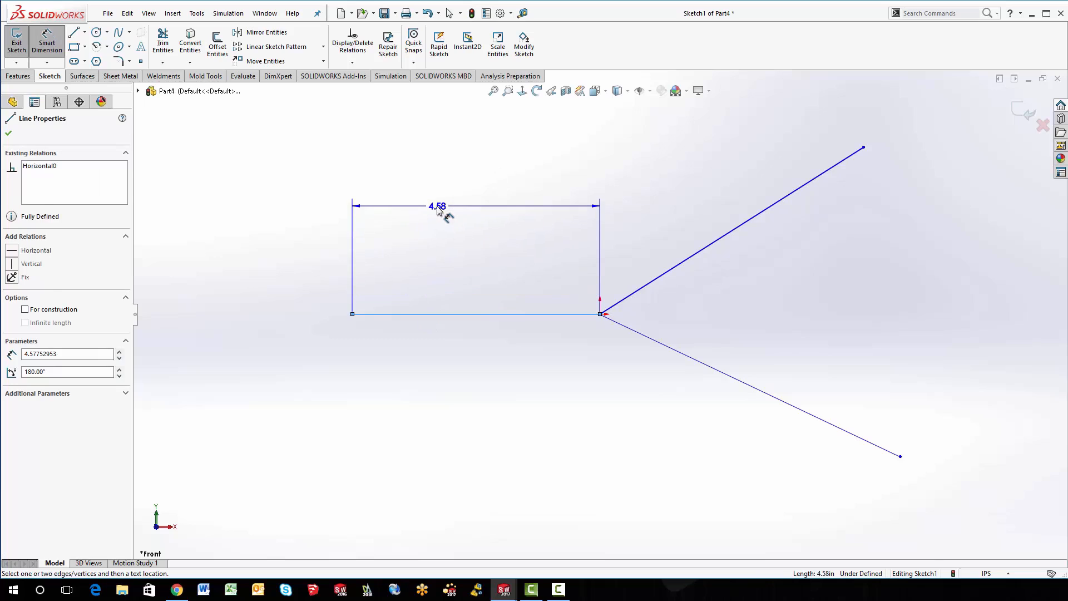
click(437, 205)
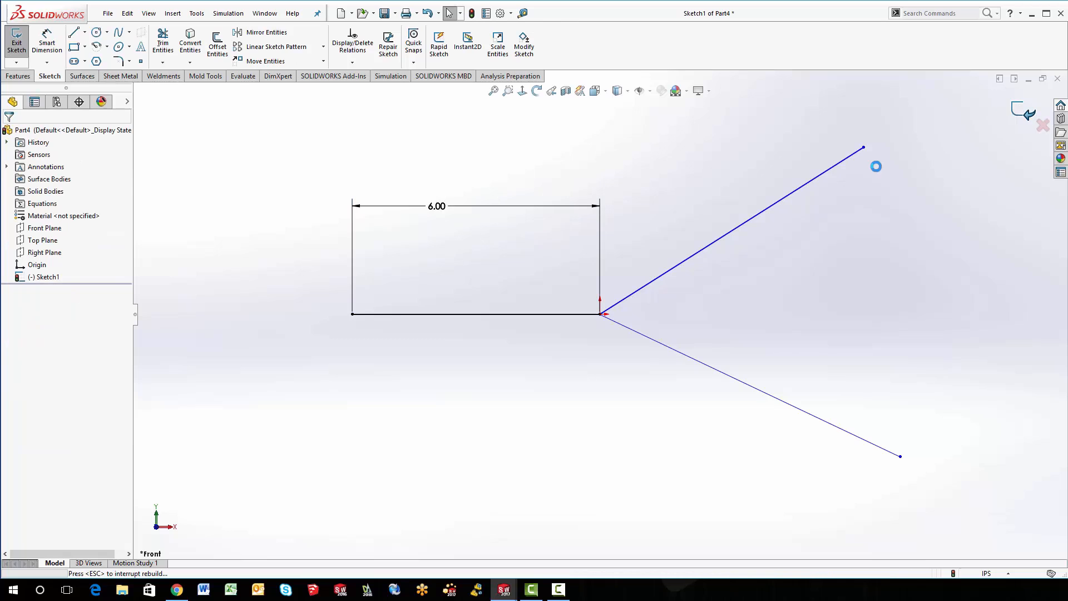
click(16, 45)
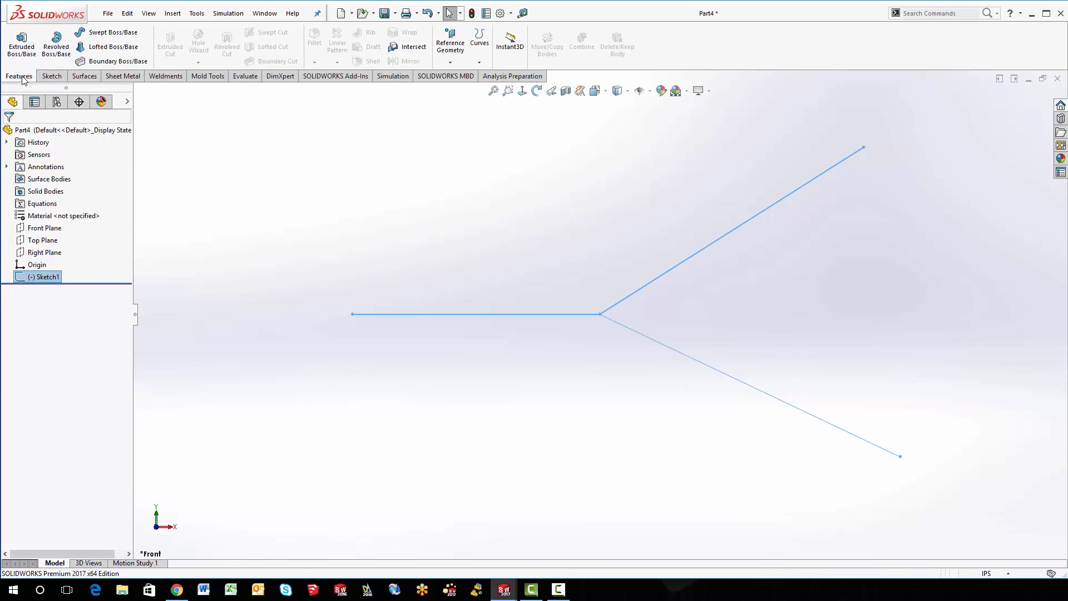
Sweep a 3.00in circular profile along the horizontal leg and upper branch lines.
click(109, 32)
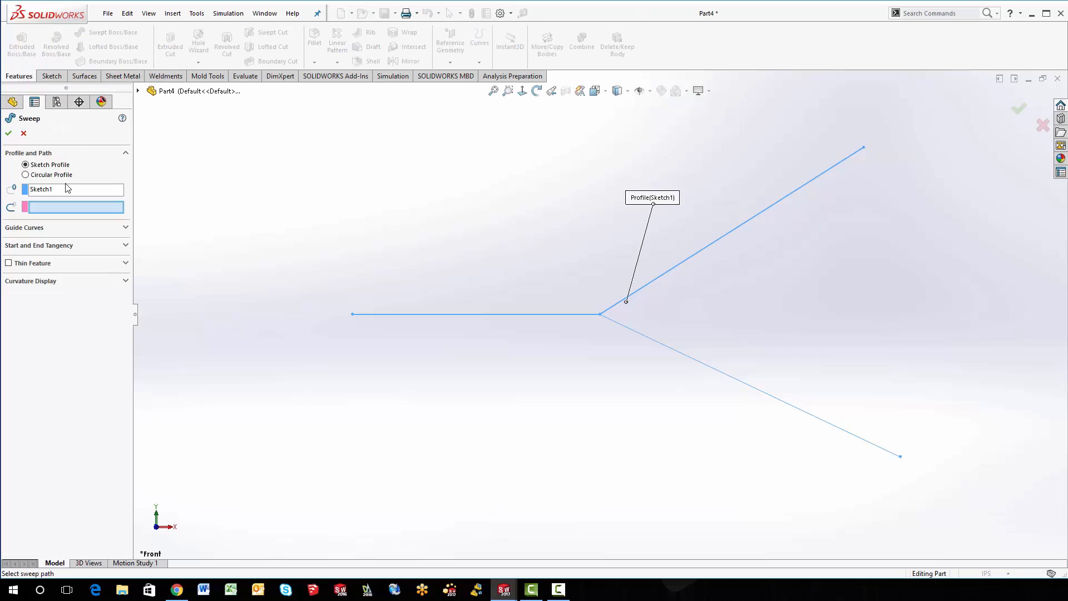
click(25, 174)
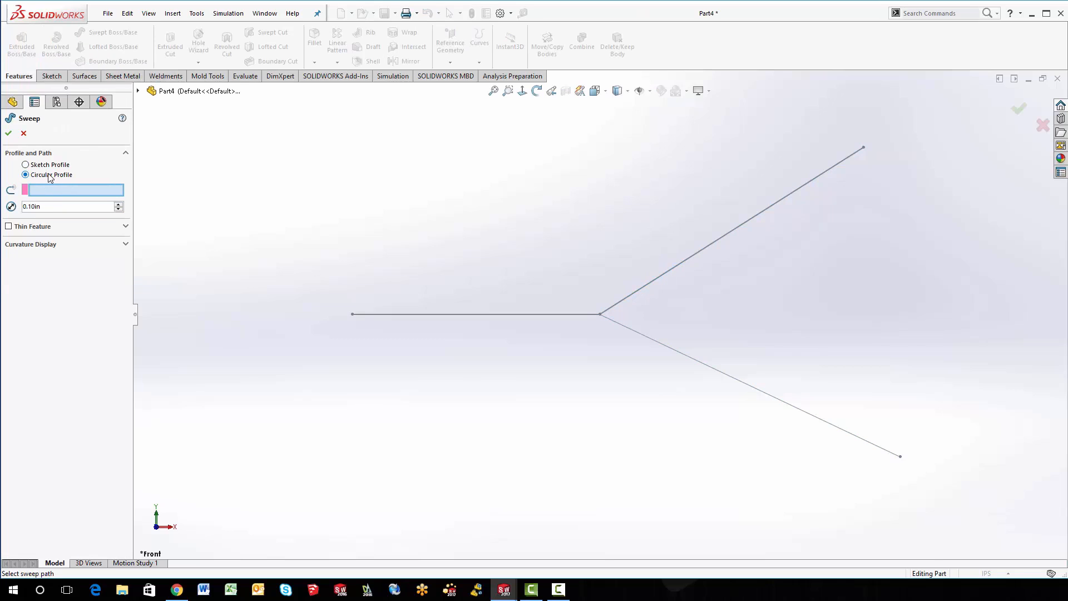
mouse_move(627, 305)
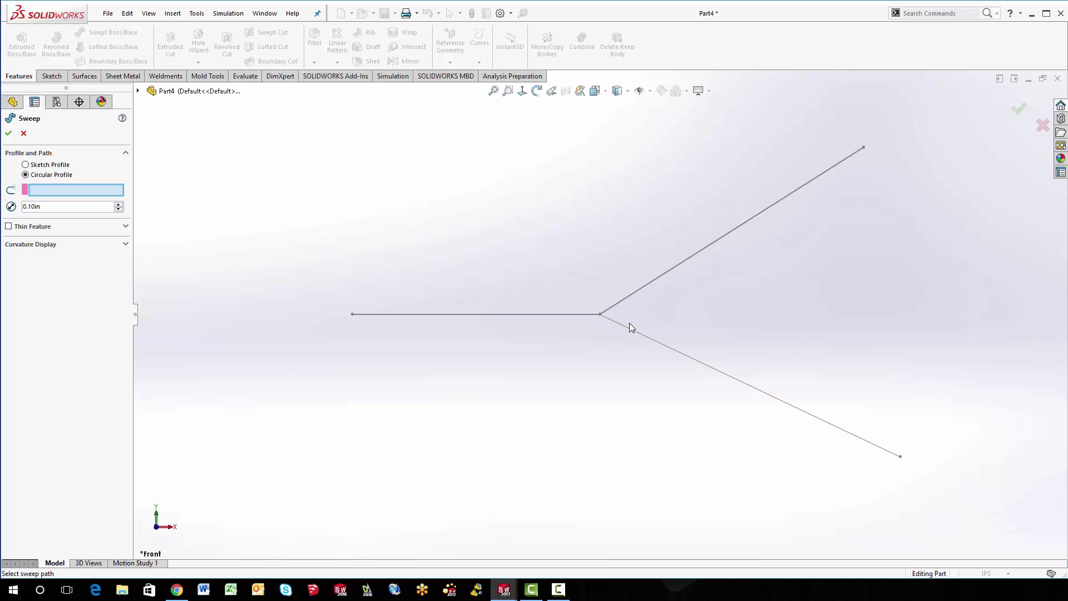
mouse_move(595, 304)
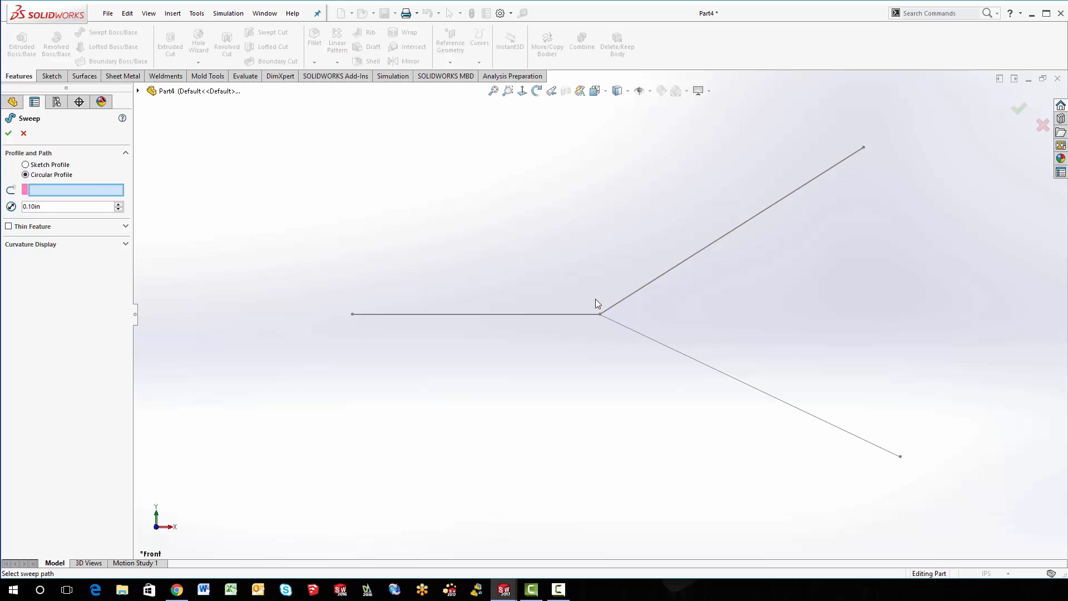
mouse_move(44, 195)
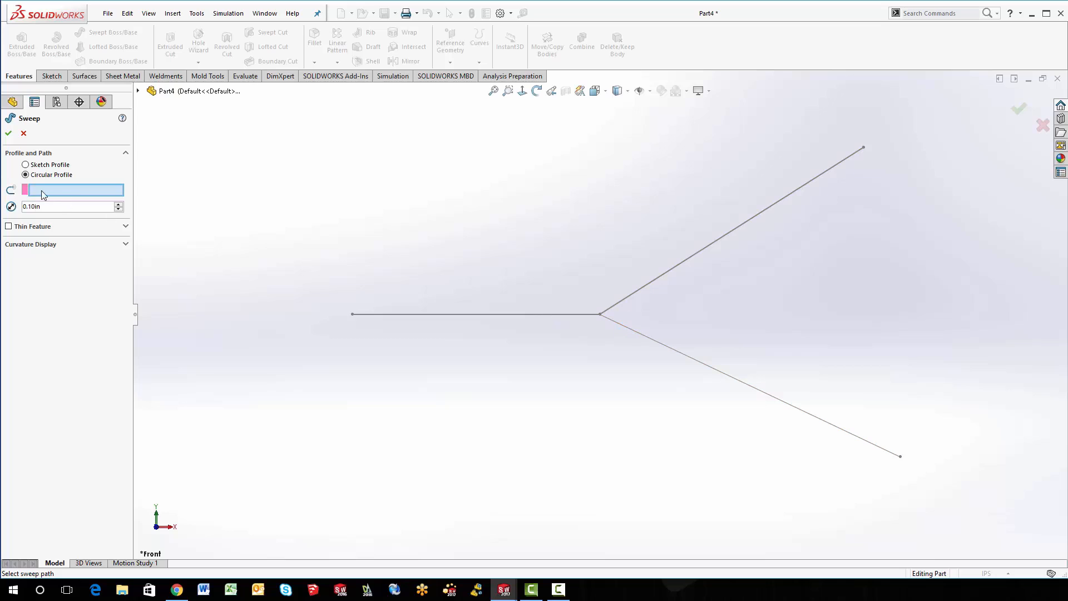
right_click(43, 190)
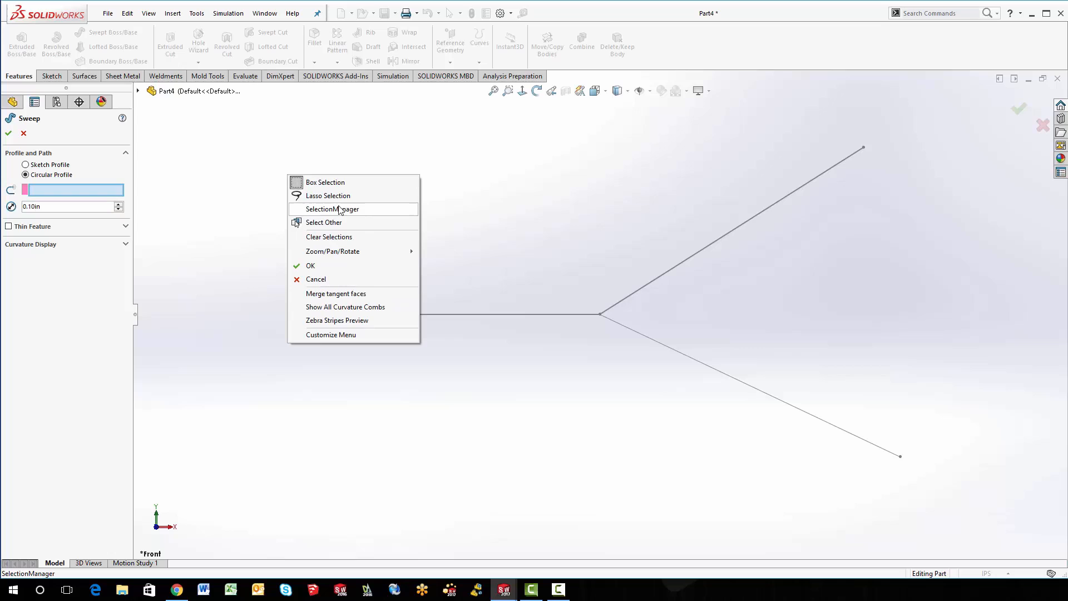
mouse_move(320, 211)
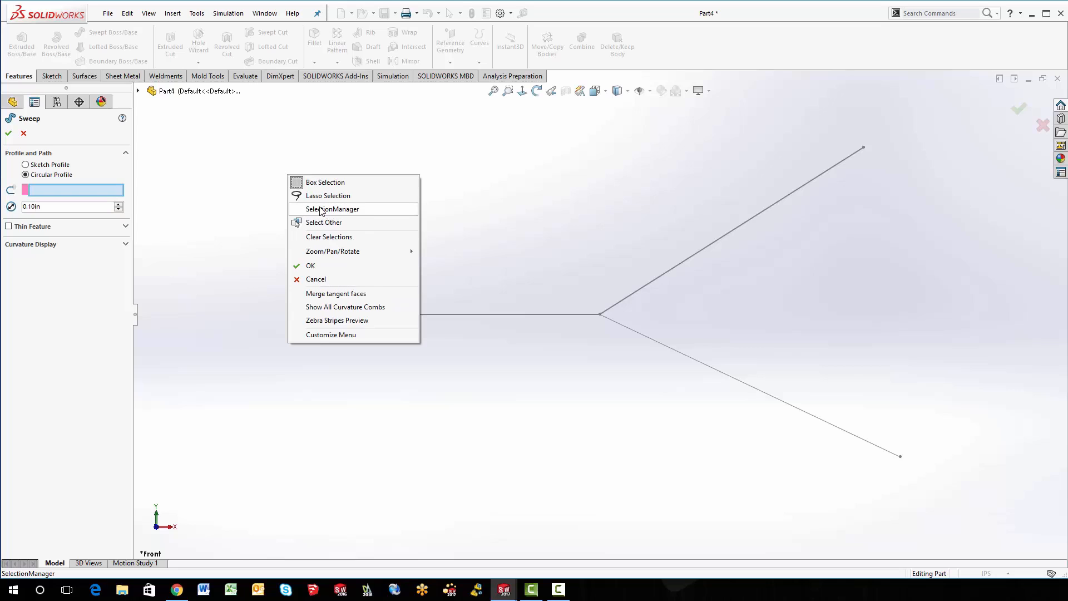
click(335, 209)
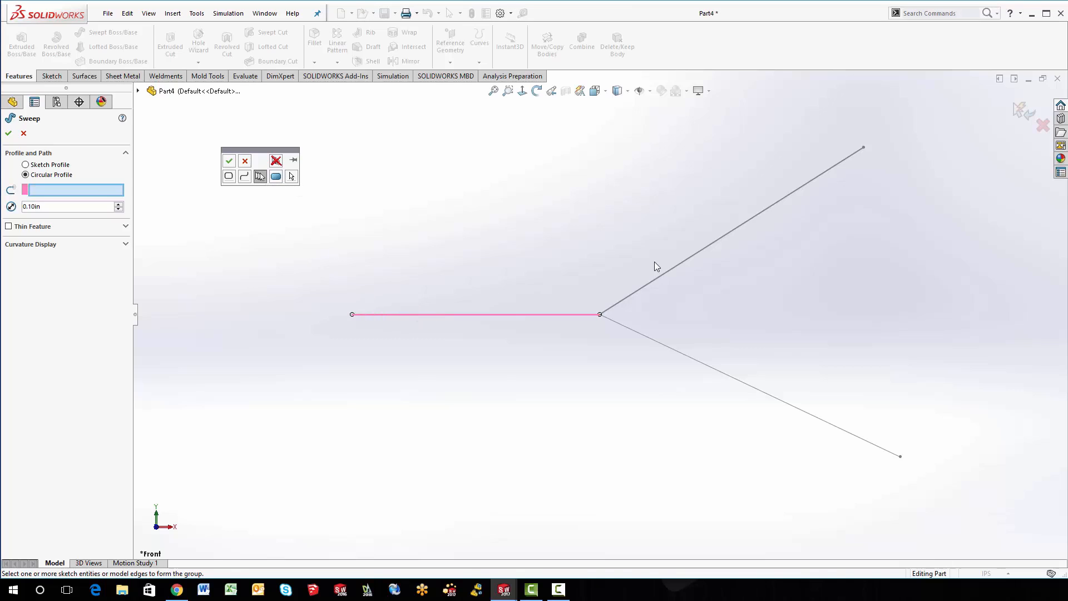
click(695, 254)
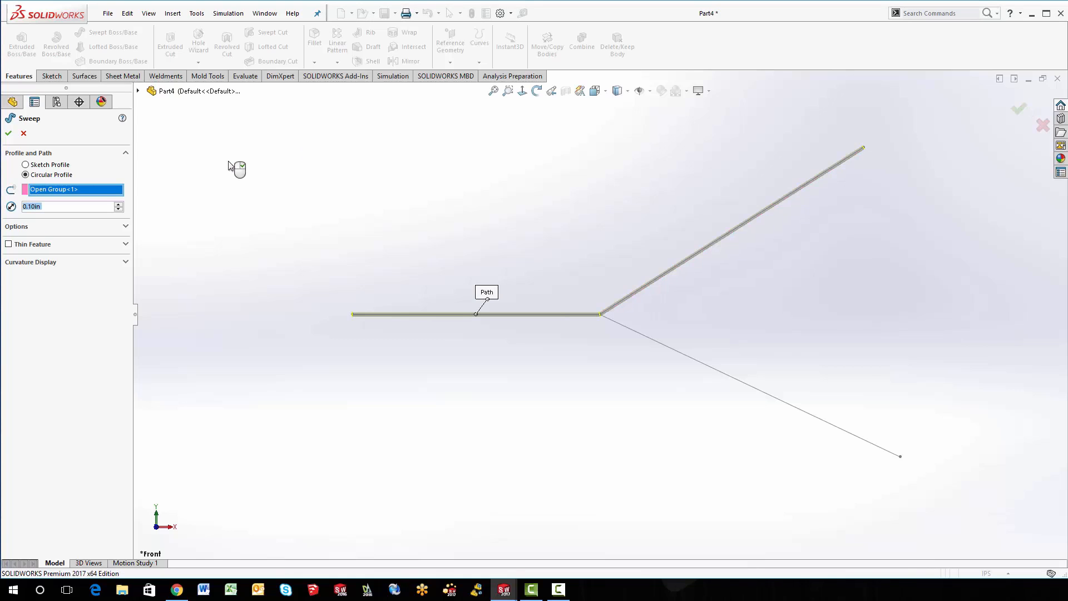
mouse_move(661, 274)
text(3)
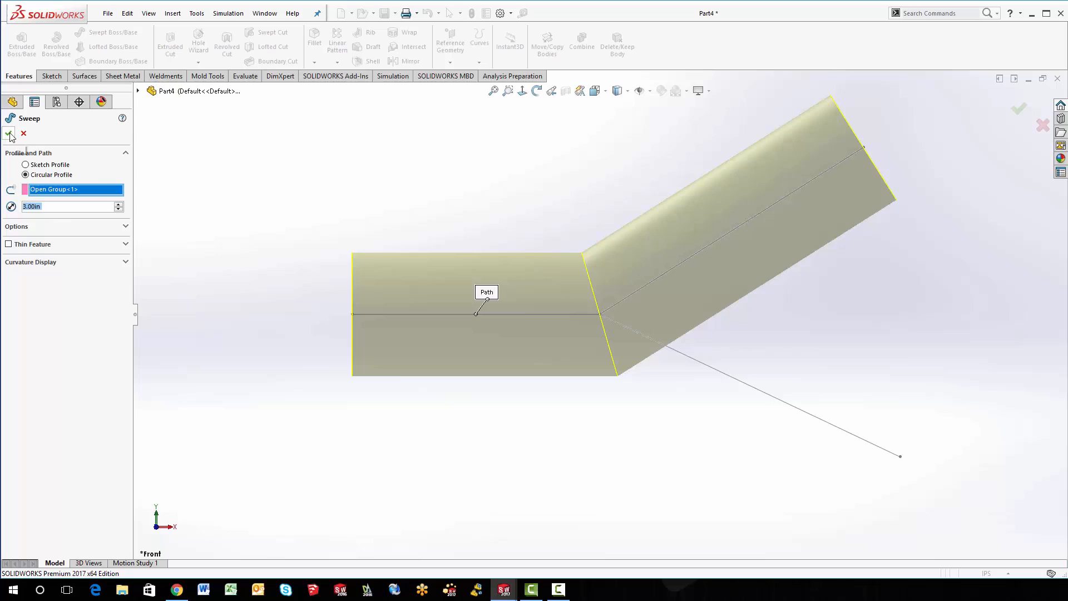
click(7, 134)
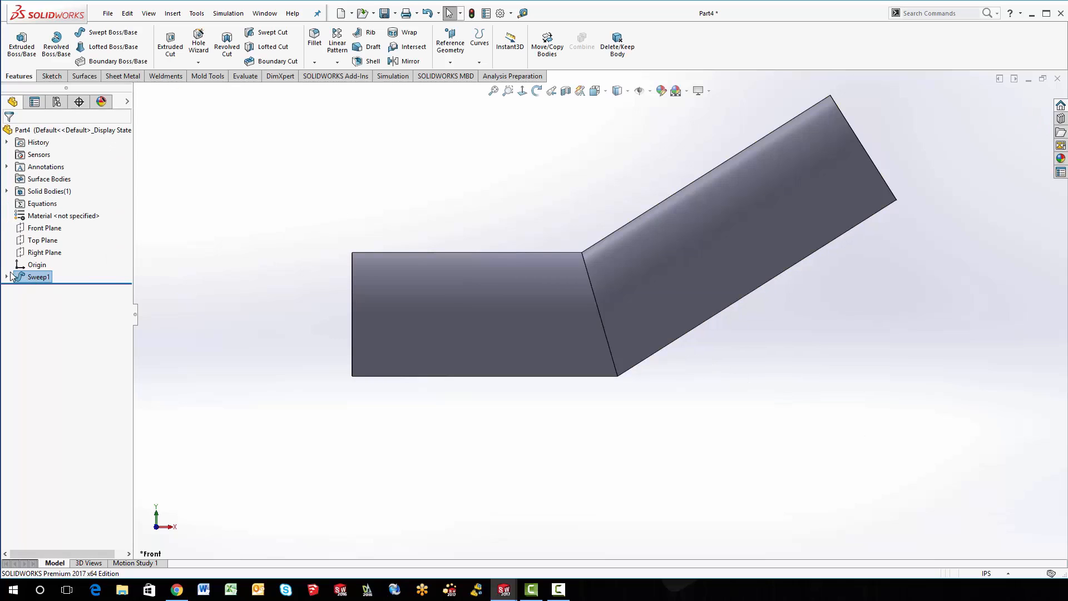
Reuse Sketch1 to sweep a 3.00in circular tube along the lower branch line.
click(12, 276)
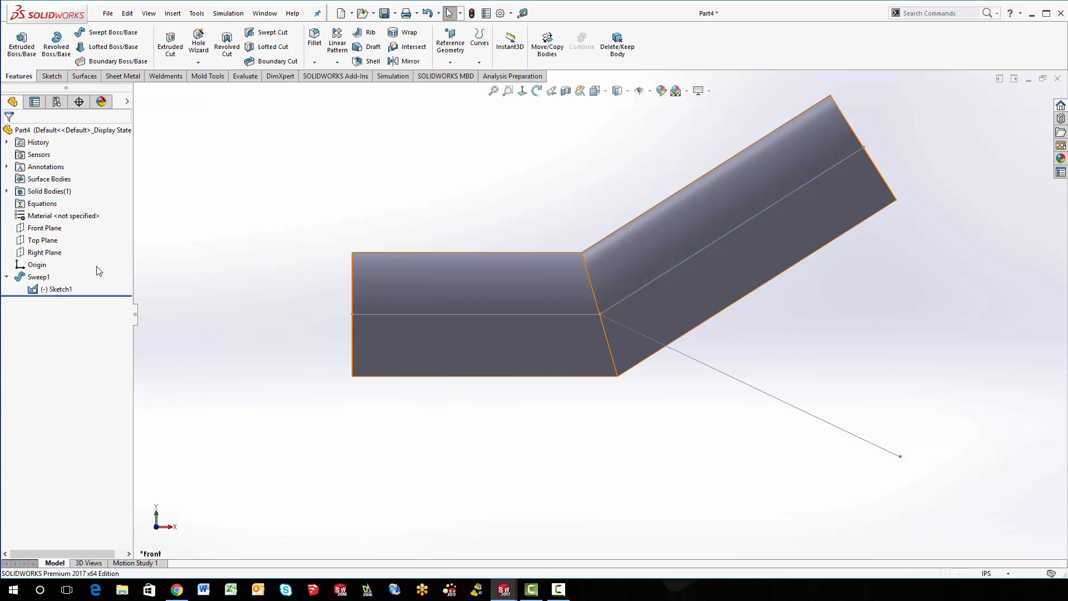
click(53, 289)
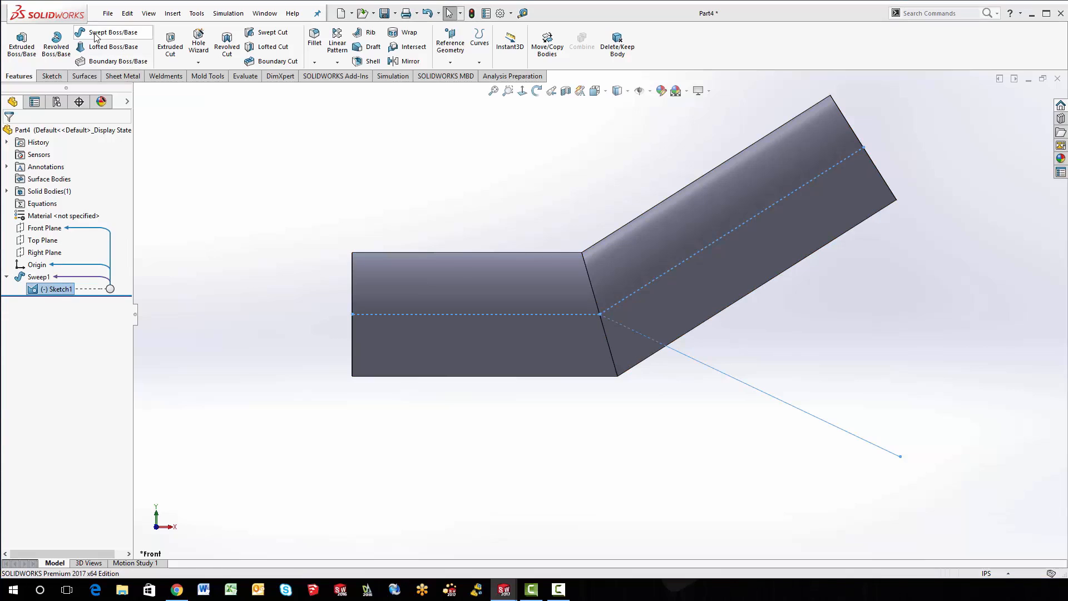
click(105, 31)
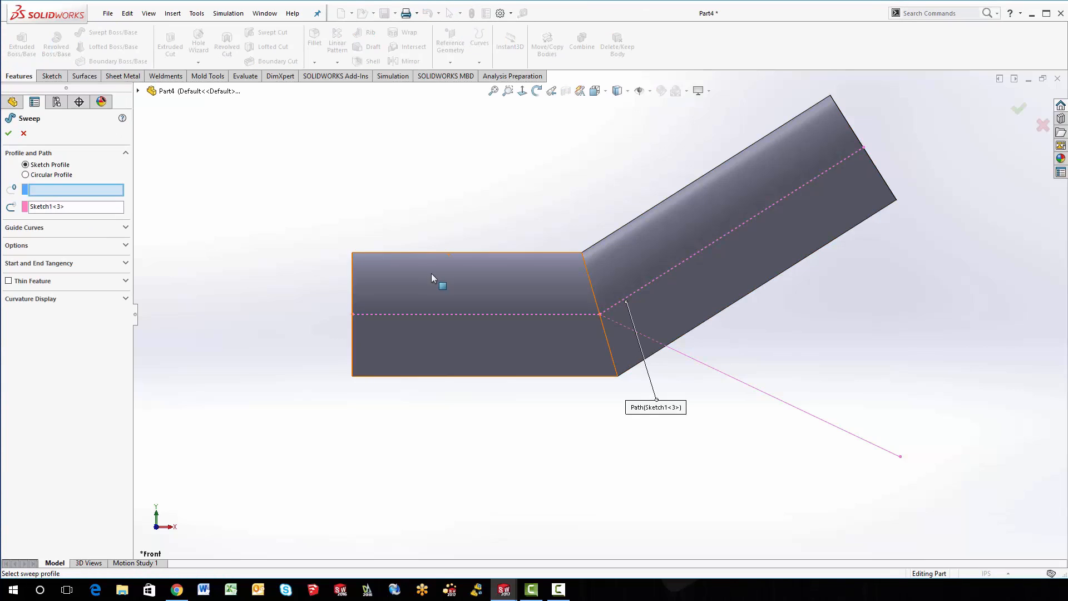
click(21, 175)
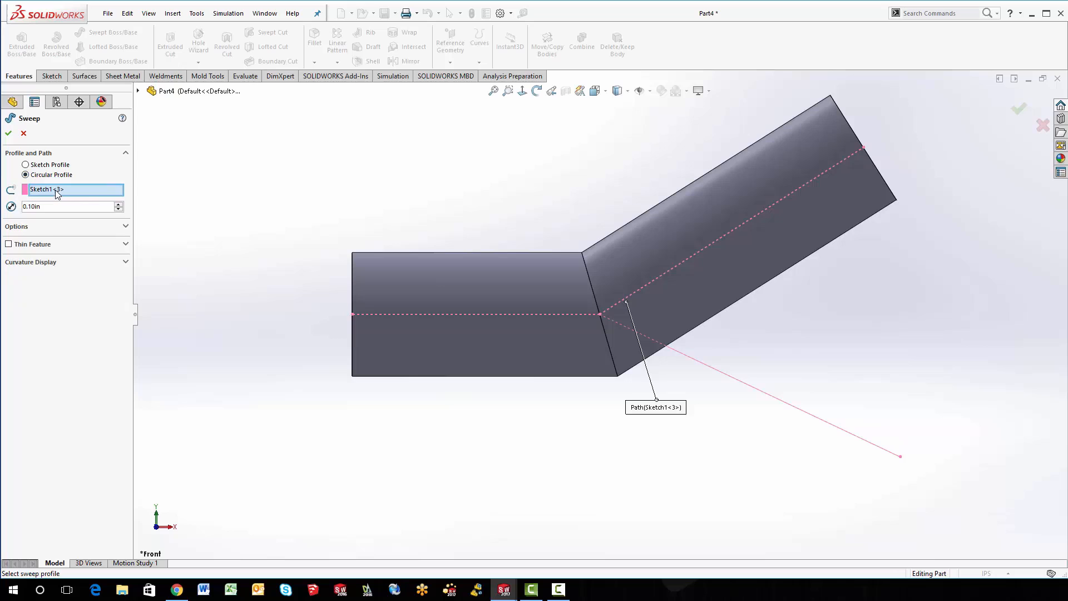
right_click(56, 192)
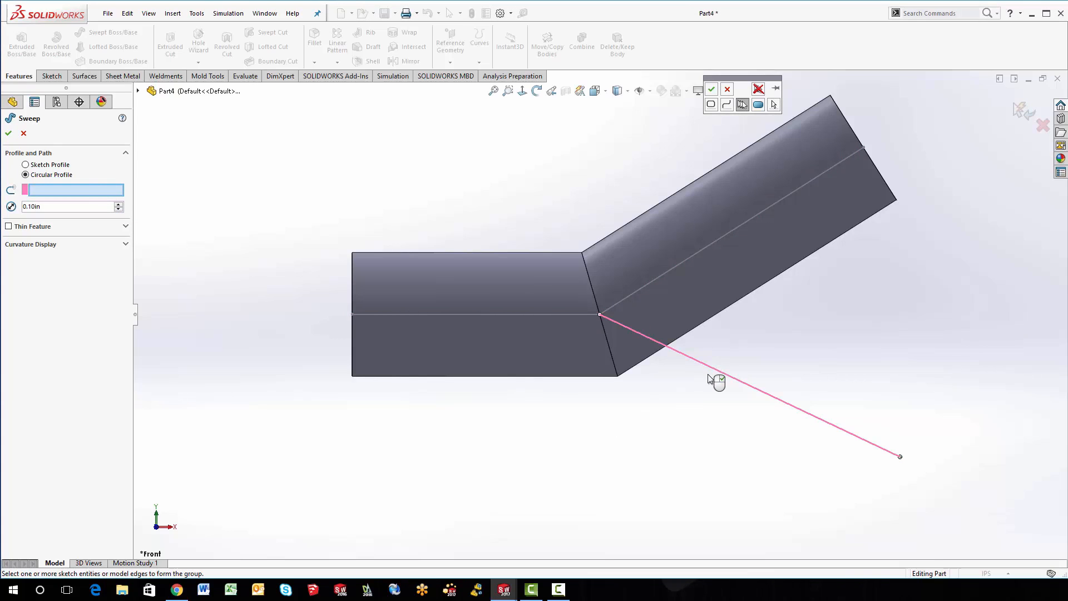
mouse_move(704, 97)
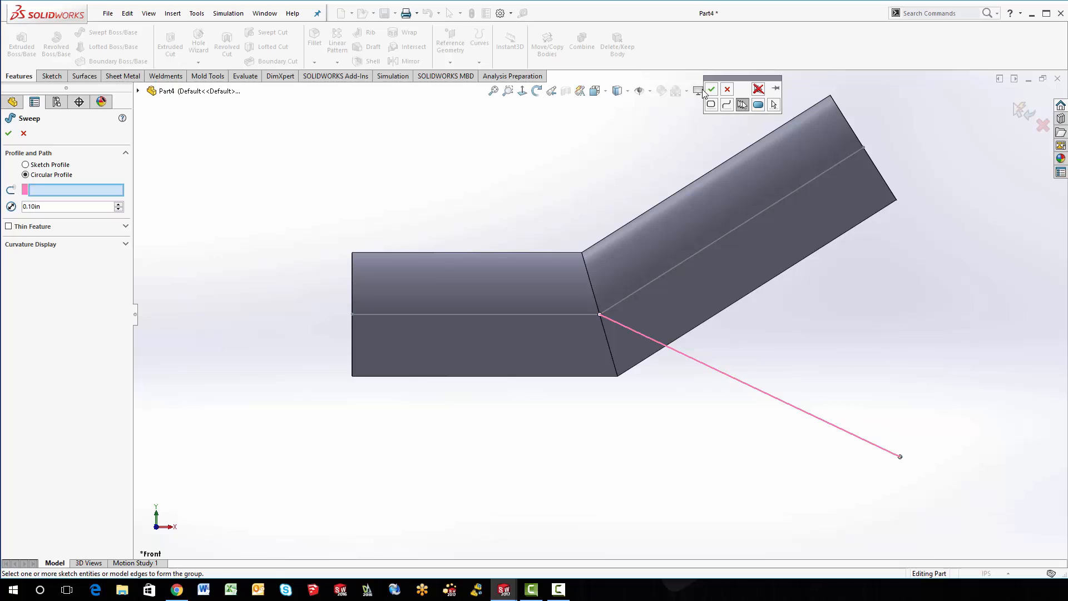
click(771, 397)
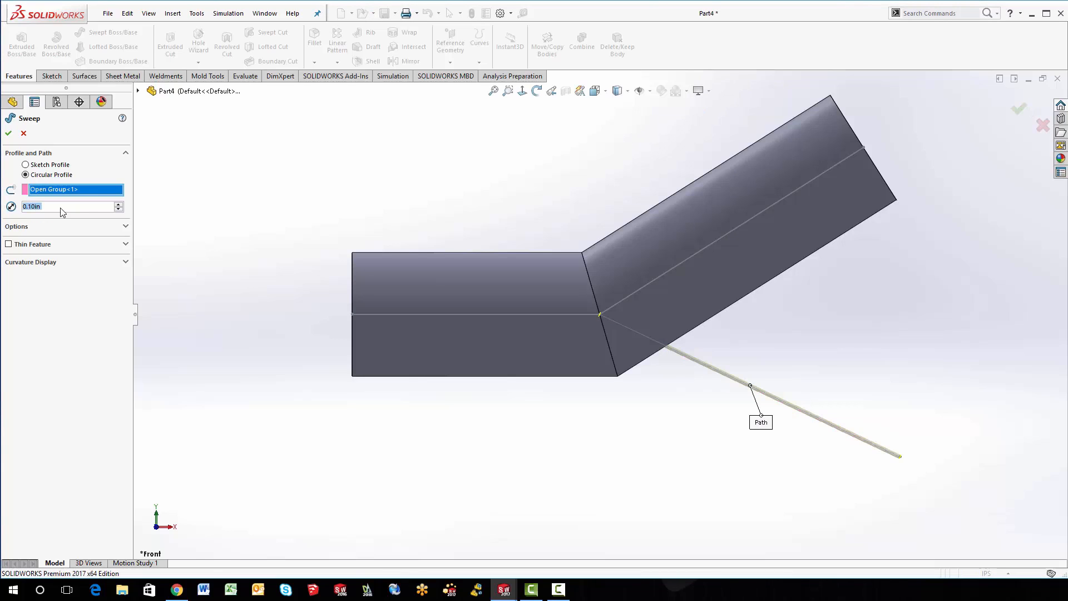
text(3.00in)
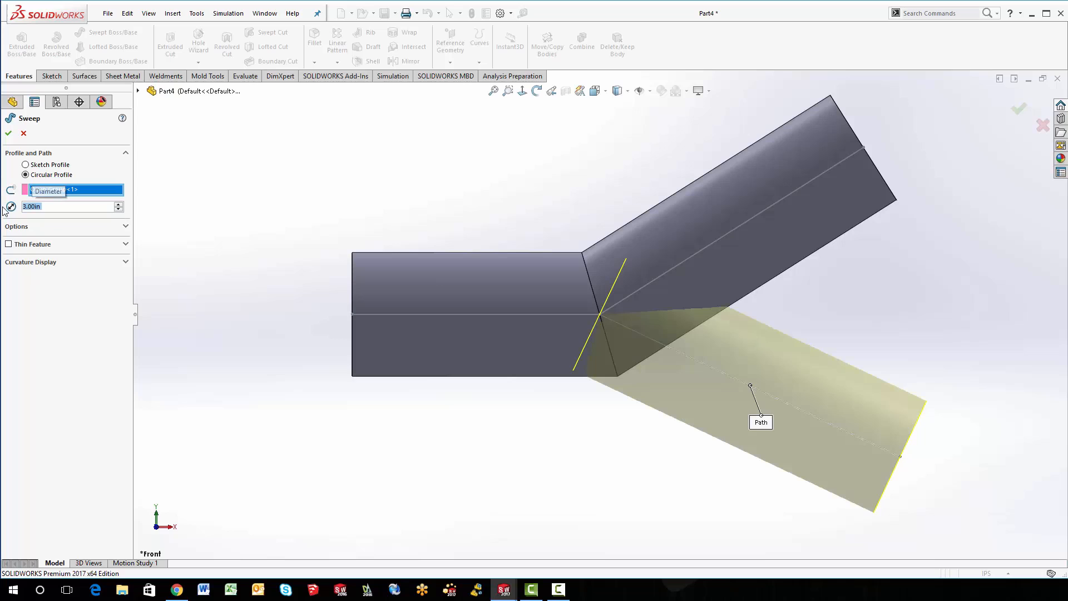
click(7, 133)
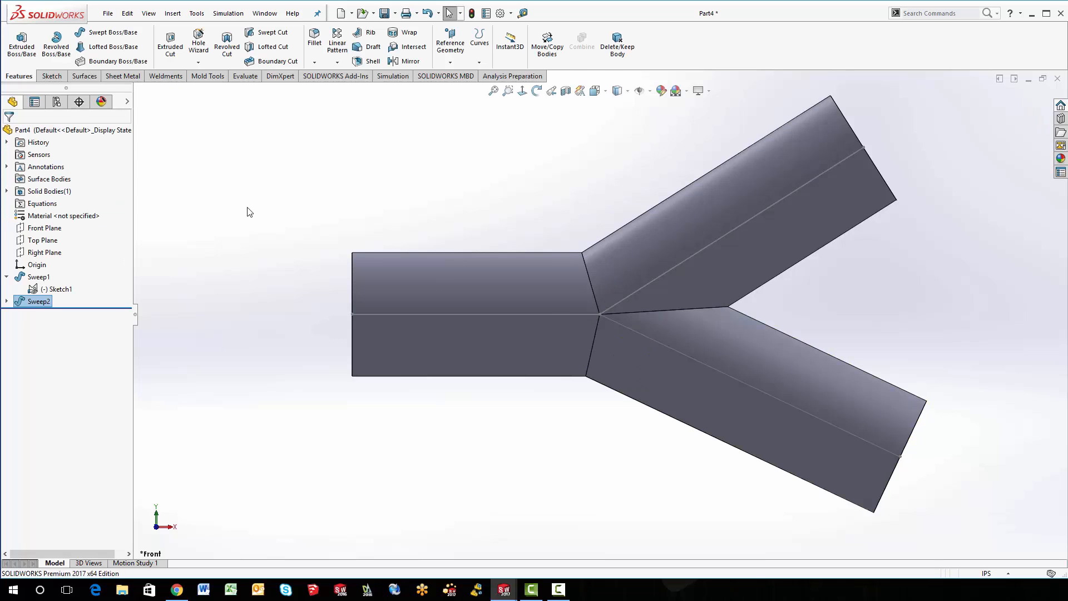
click(469, 297)
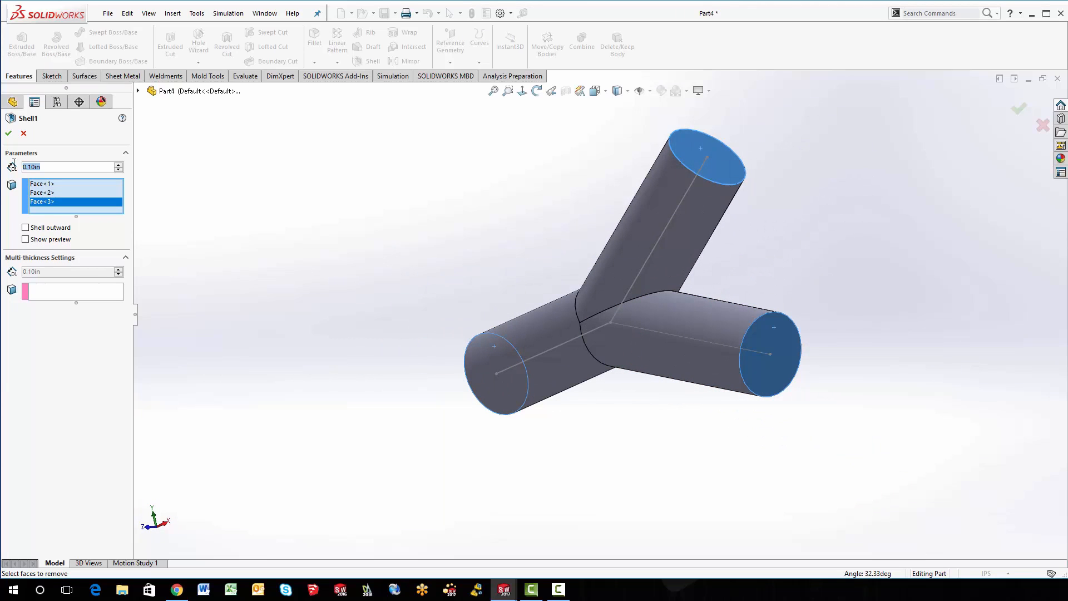
Apply a 0.25in shell wall with all three ends open, then orbit to inspect.
text(0.25in)
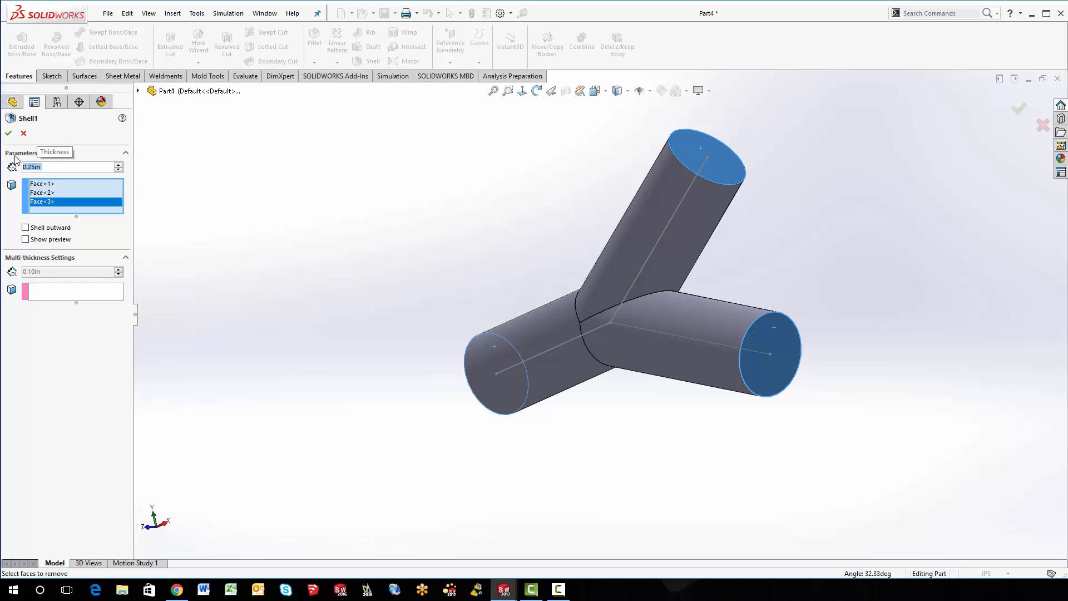
click(9, 133)
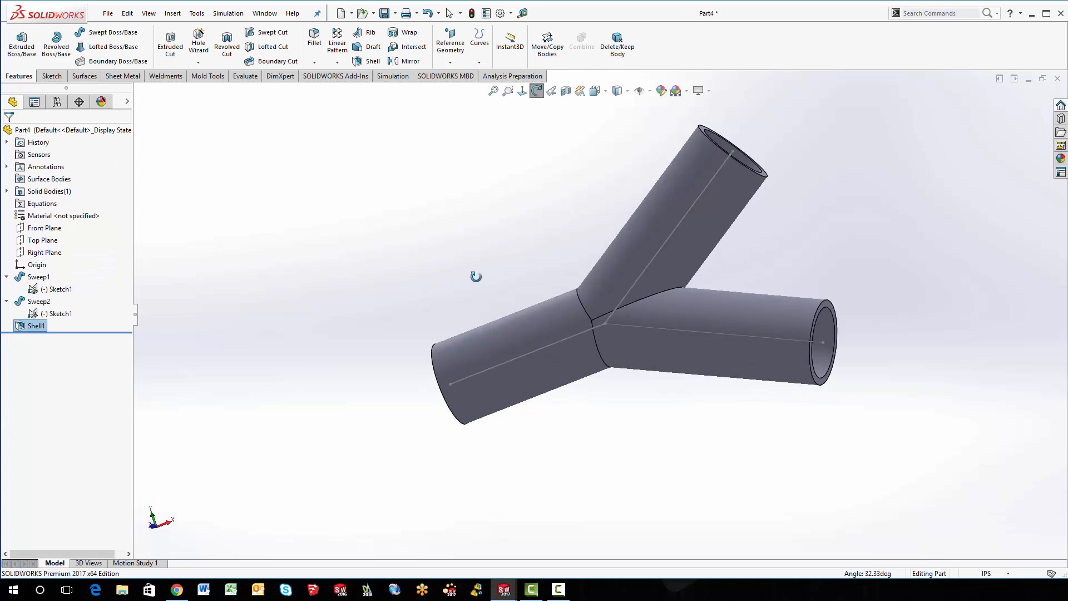
drag(476, 276, 464, 286)
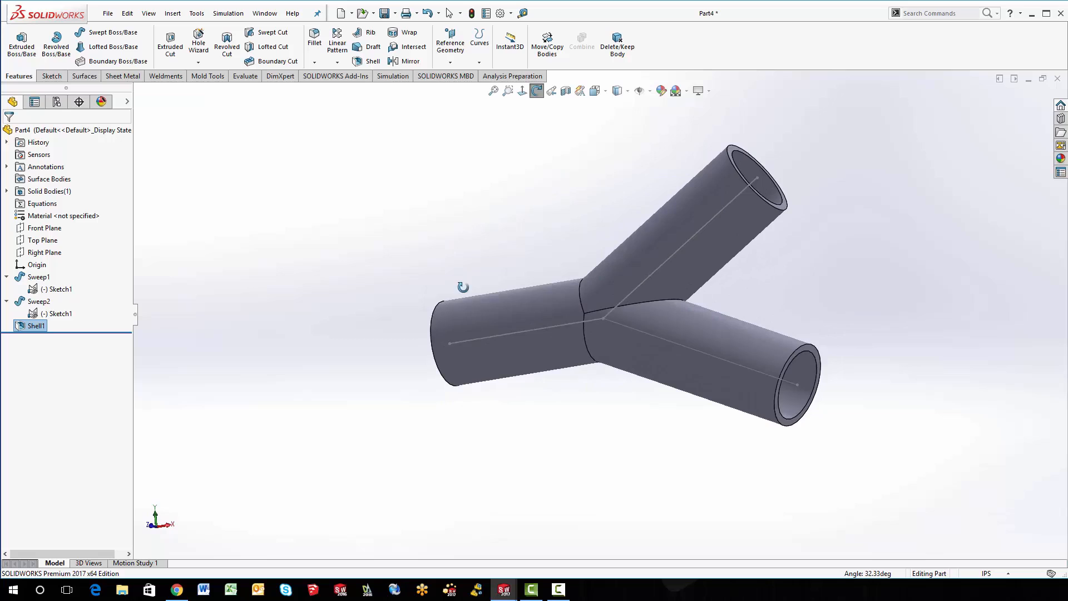